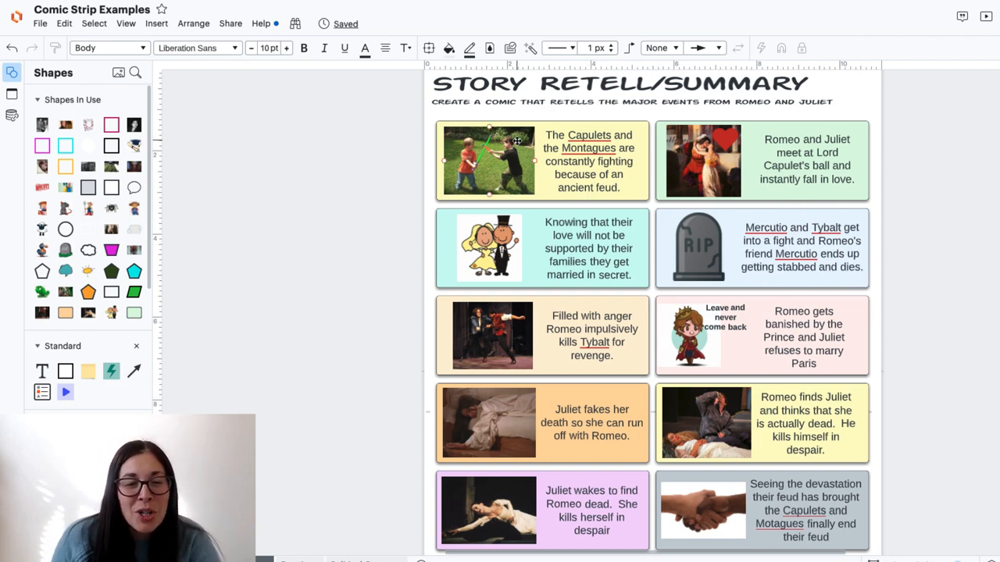
pyautogui.moveTo(475, 166)
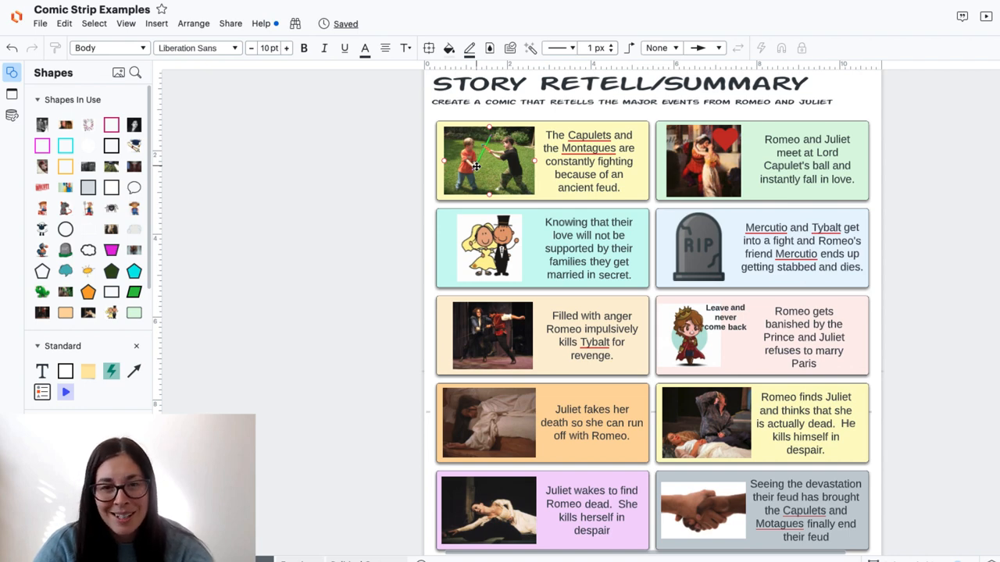
# Switch between example comic pages to reach the Fractions party-planning comic.
pyautogui.click(264, 547)
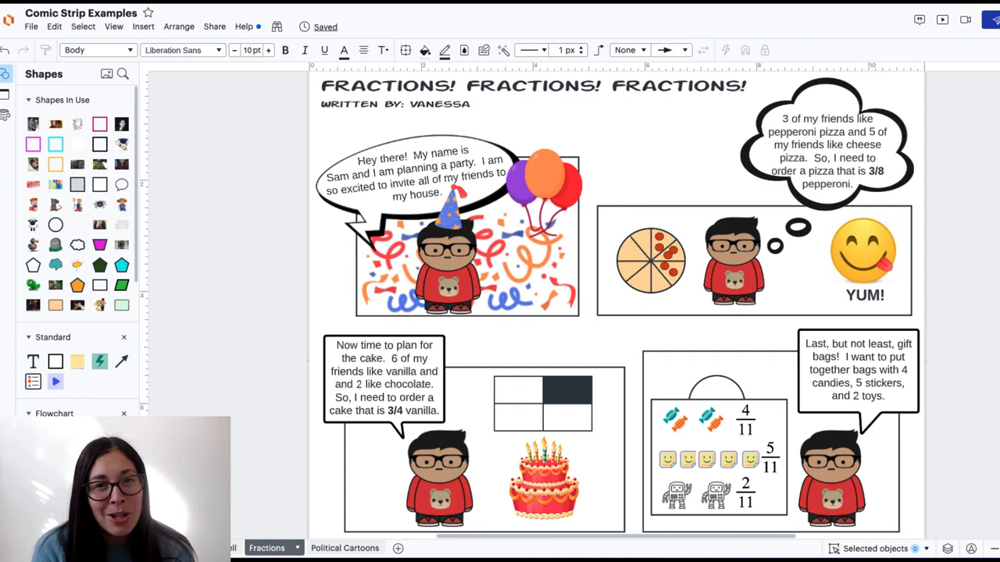
pyautogui.click(345, 548)
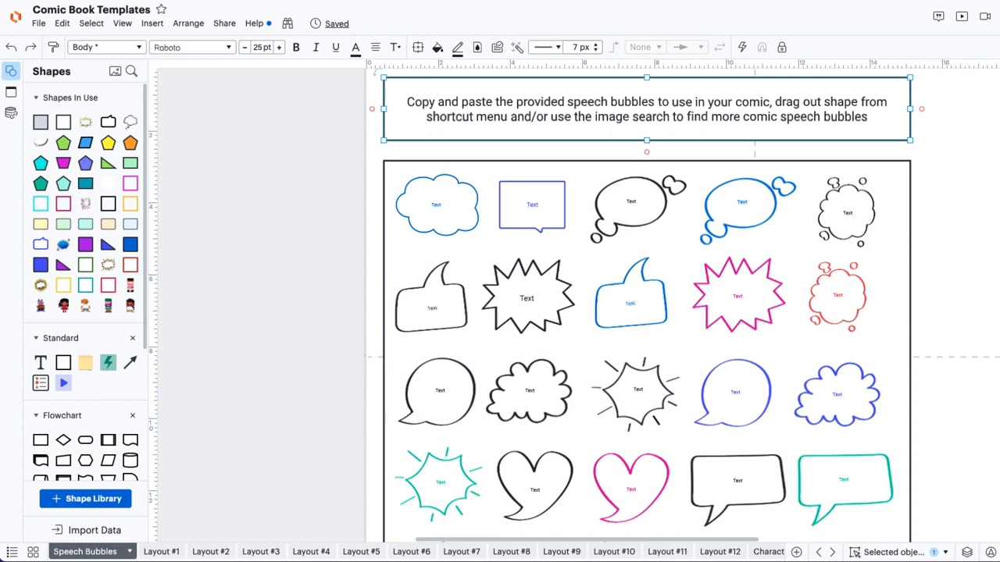
pyautogui.moveTo(644, 171)
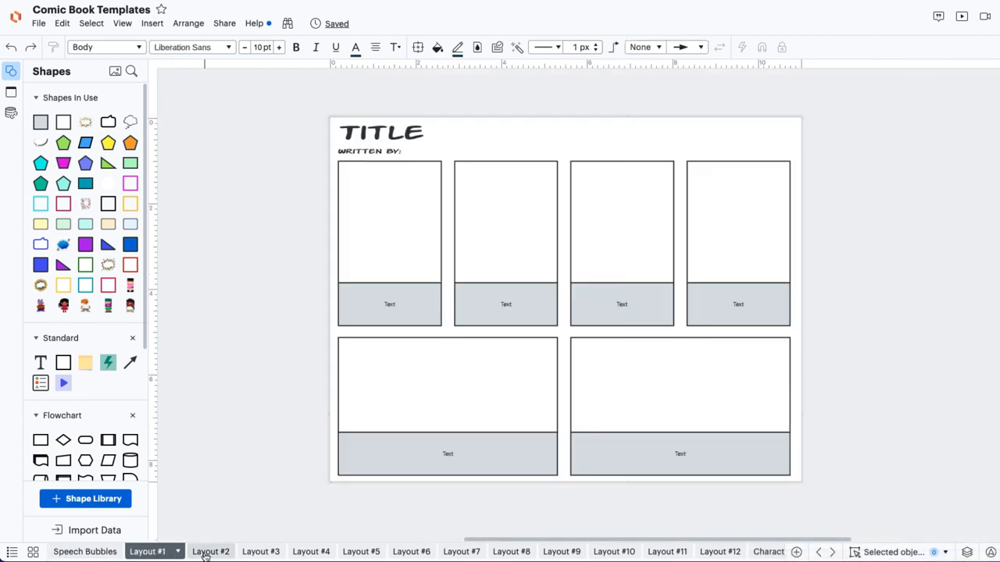
# View the Layout #2 template page with its grid of seven empty panels.
pyautogui.click(207, 552)
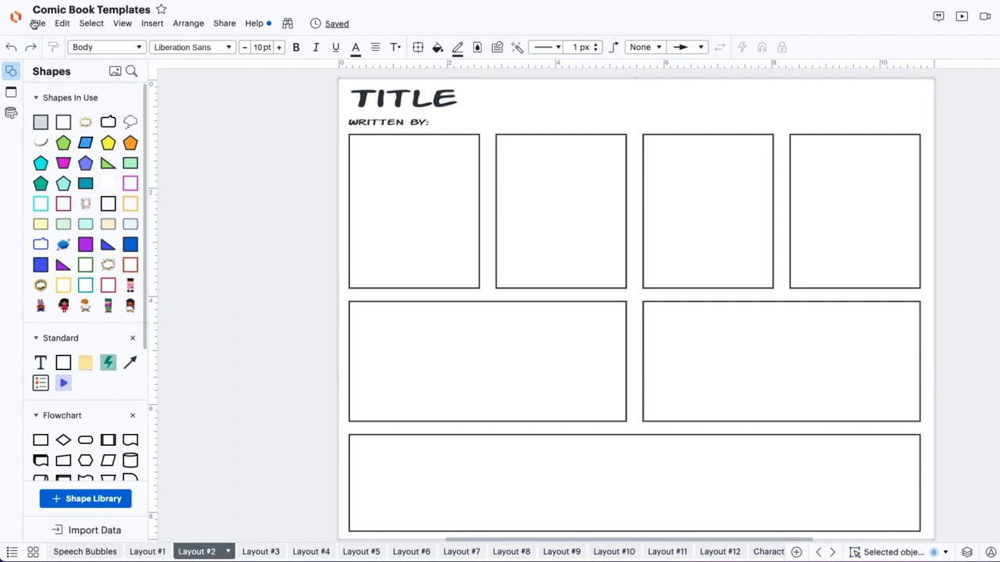
# View the document's export formats: PDF, PNG, JPEG and SVG.
pyautogui.click(36, 23)
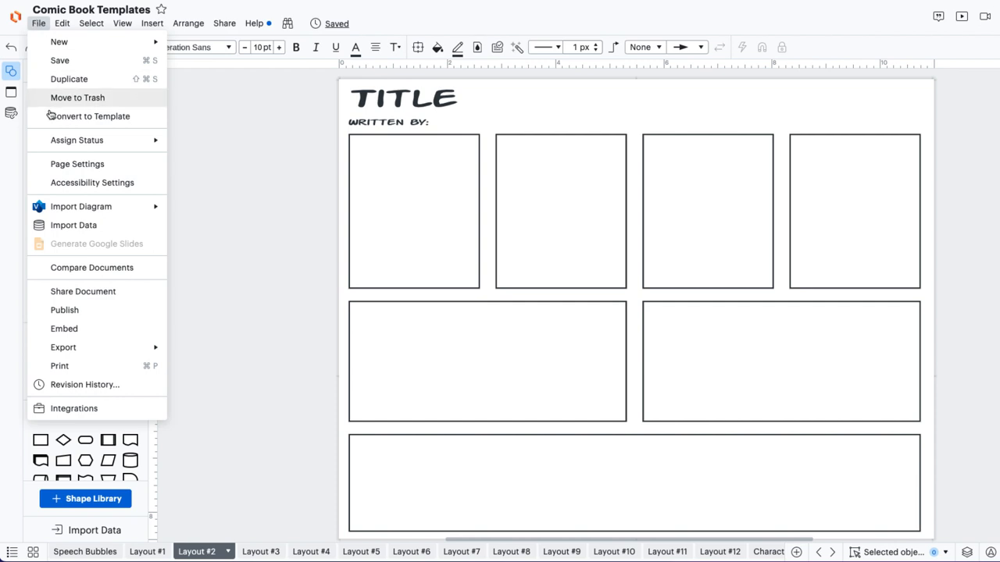
pyautogui.click(64, 347)
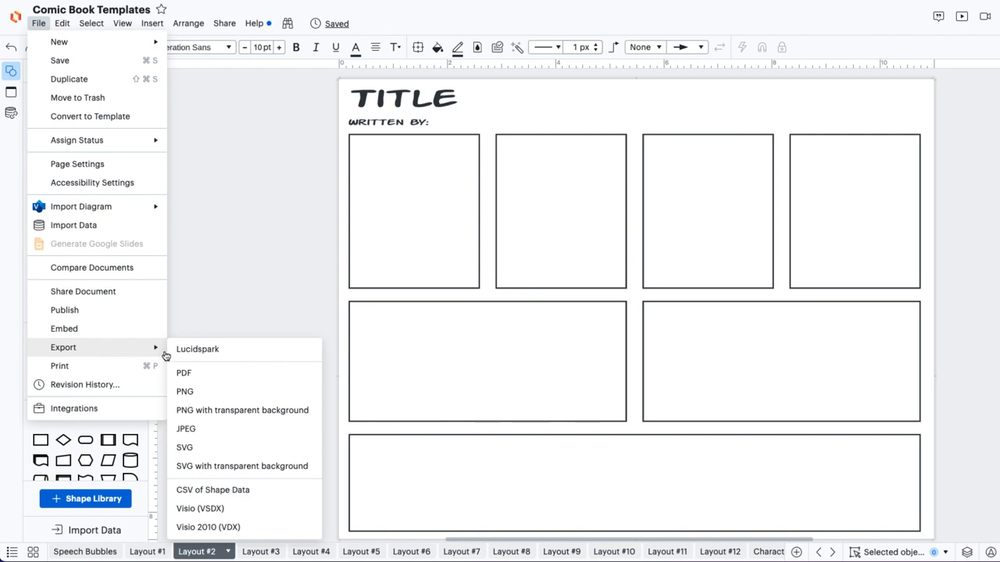
pyautogui.moveTo(186, 373)
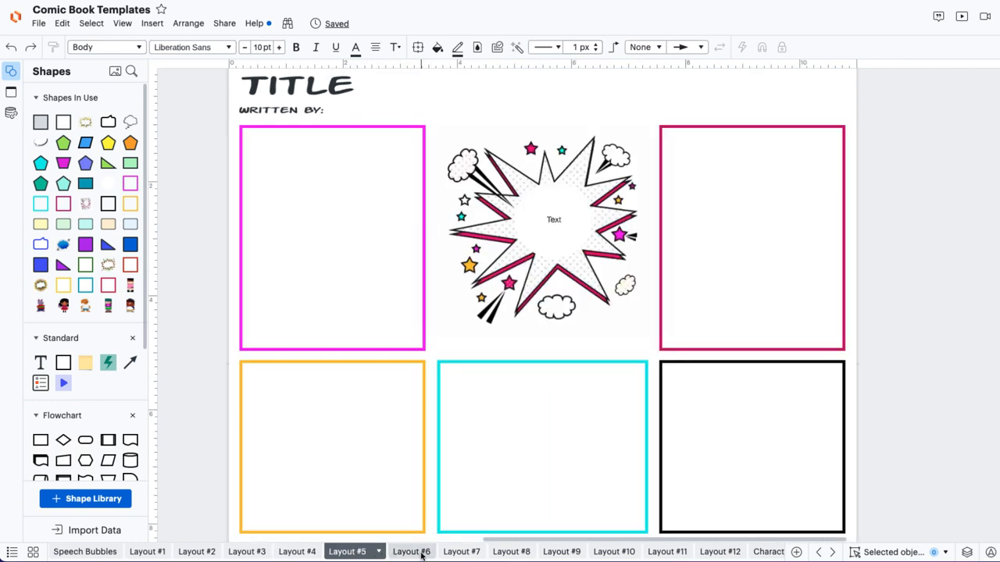
# Browse the Layout #8, #11 and #12 template pages.
pyautogui.click(417, 551)
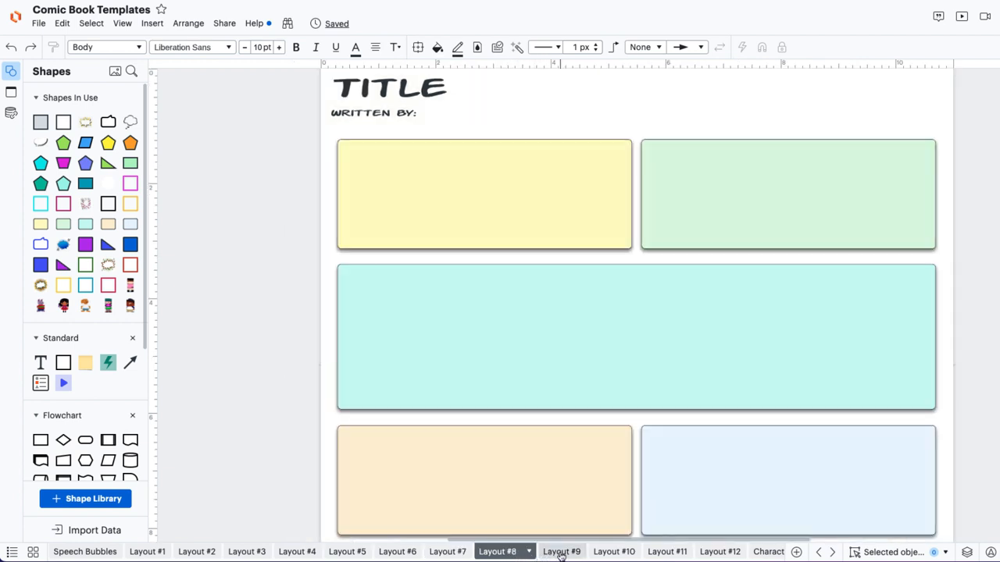
pyautogui.click(611, 551)
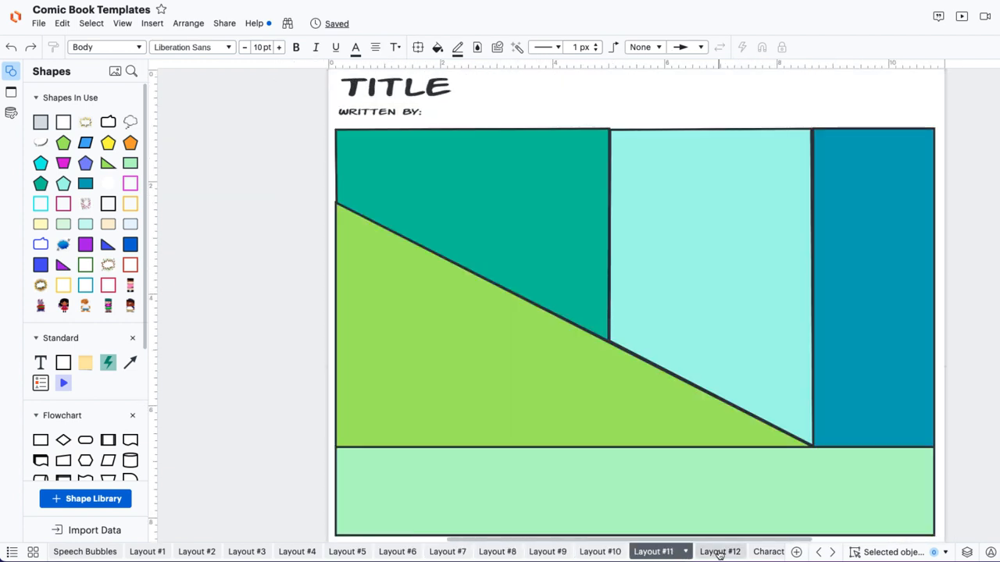
pyautogui.click(721, 551)
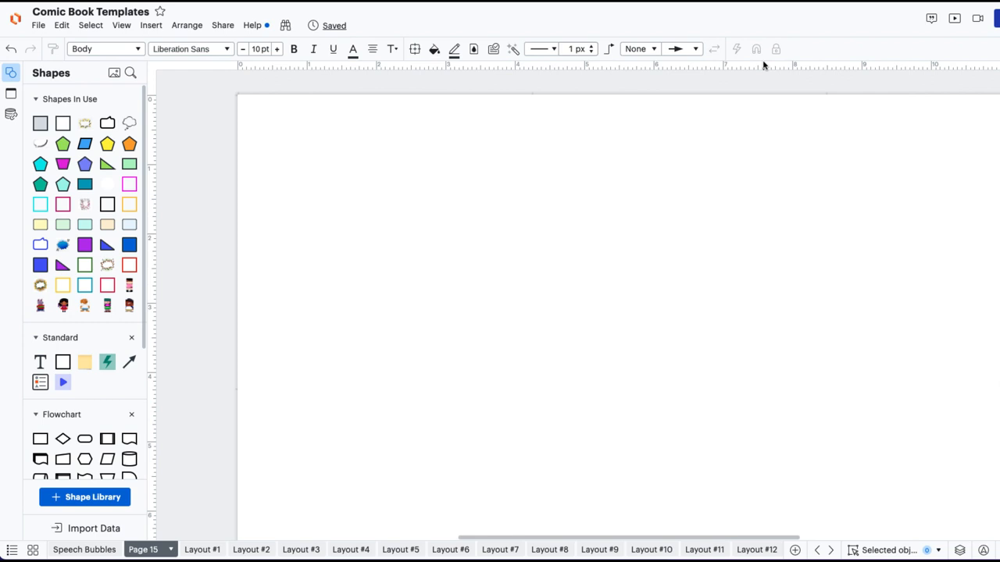
pyautogui.moveTo(77, 549)
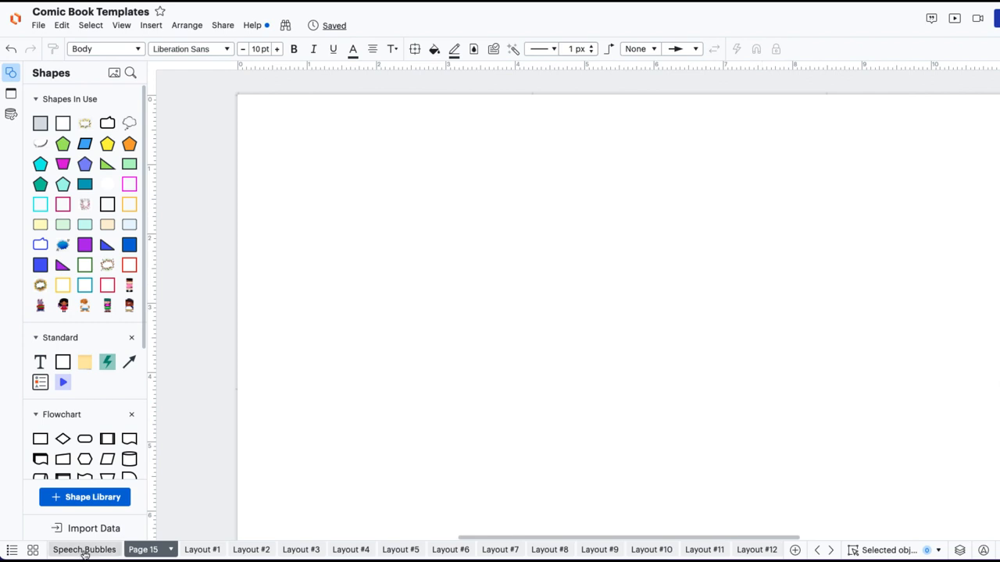
# Copy the teal burst bubble from Speech Bubbles onto Page 15 and label it 'Start Writing'.
pyautogui.click(78, 551)
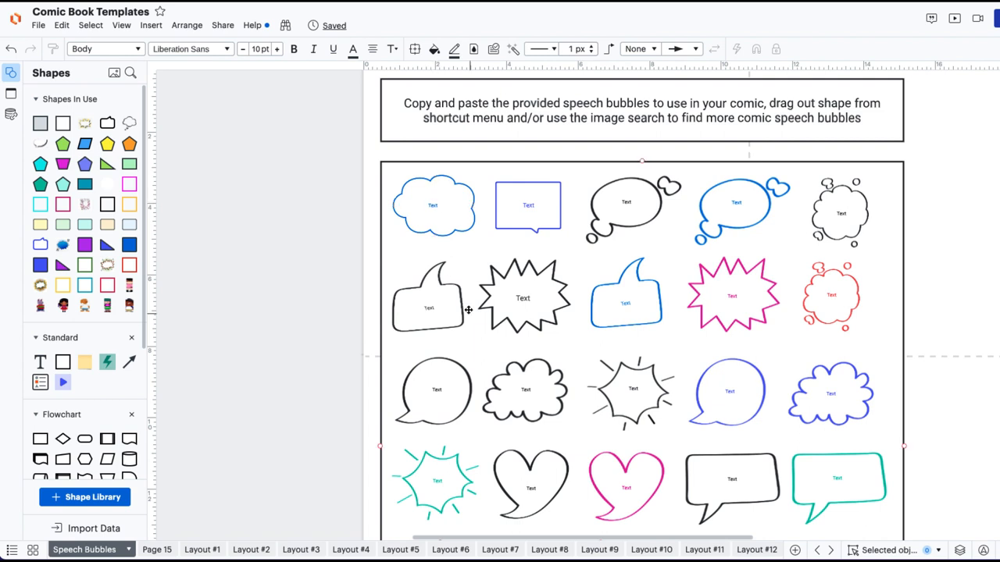
pyautogui.click(435, 488)
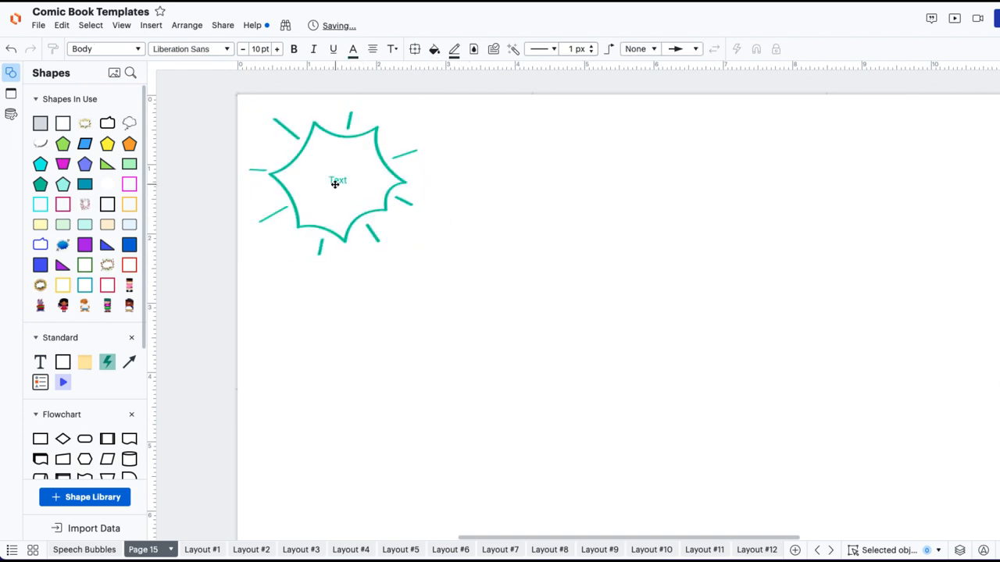
pyautogui.click(336, 182)
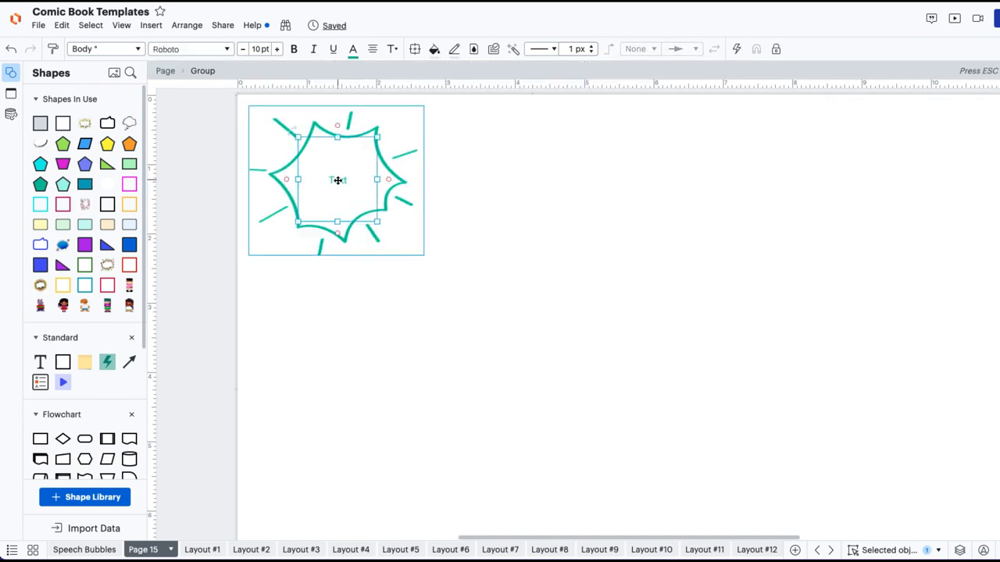
pyautogui.write('s')
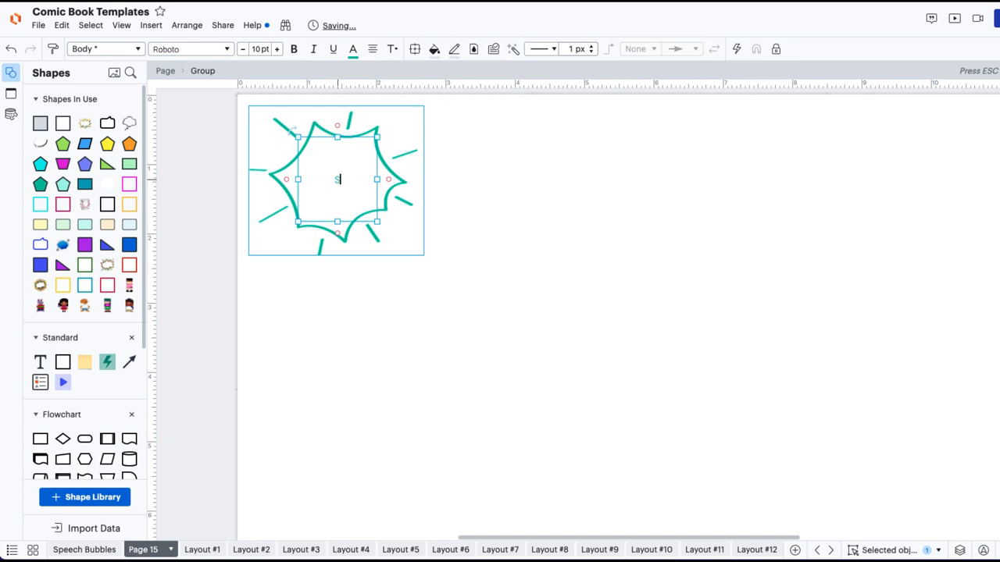
pyautogui.write('Start Writing')
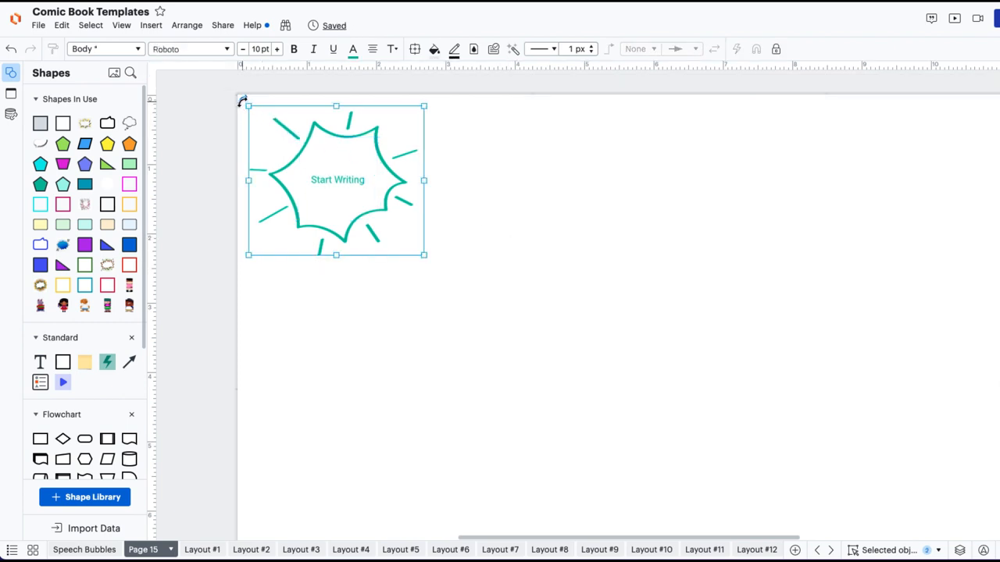
pyautogui.moveTo(271, 110)
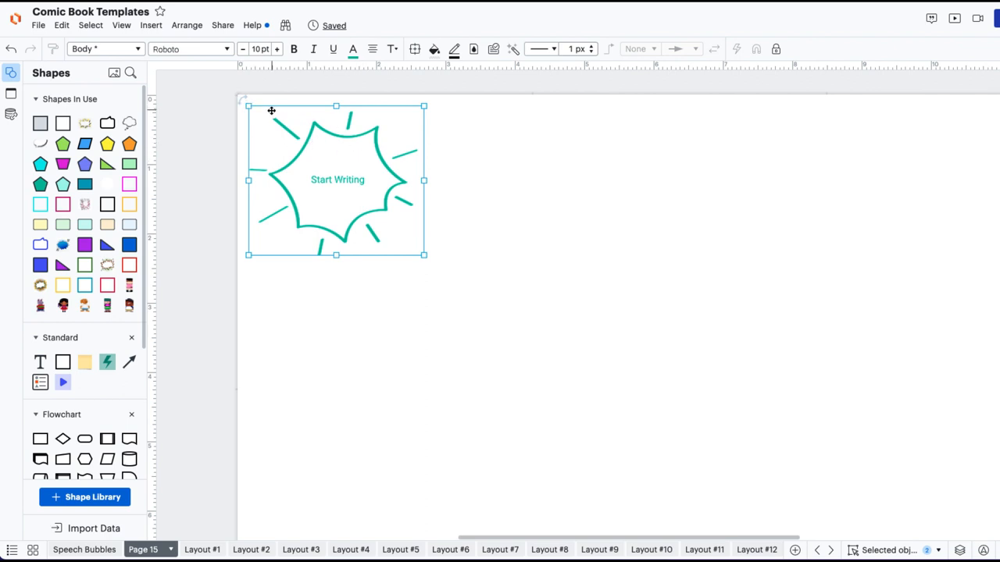
pyautogui.moveTo(245, 104)
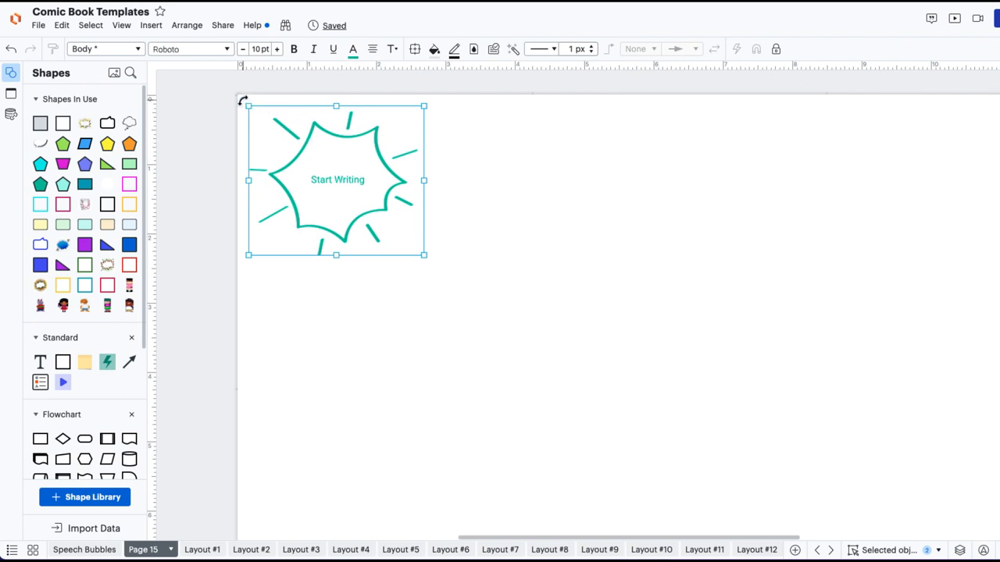
# Rotate the teal 'Start Writing' burst bubble to a tilted angle.
pyautogui.moveTo(243, 102); pyautogui.dragTo(226, 168)
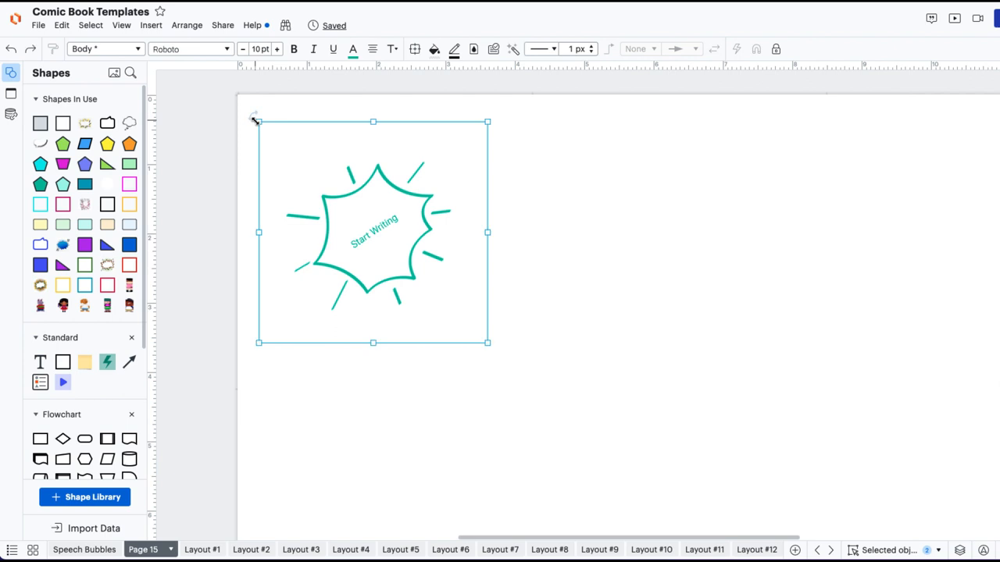
pyautogui.moveTo(267, 320)
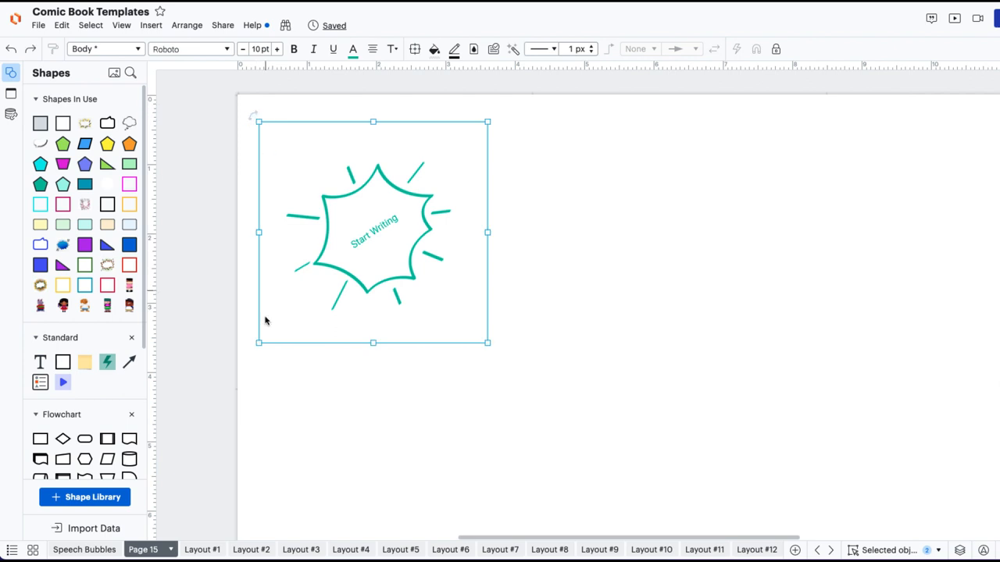
pyautogui.moveTo(82, 547)
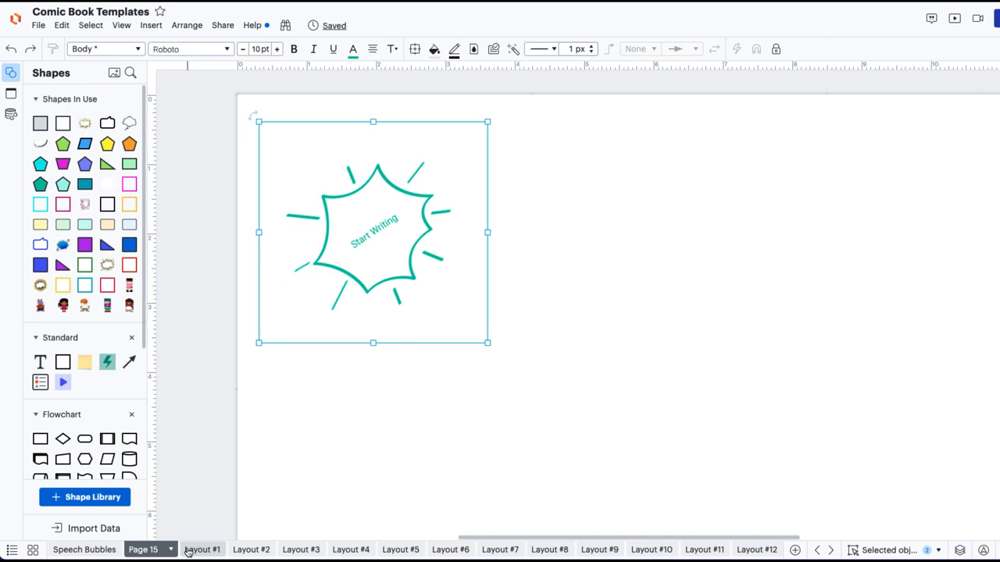
# Go from the new page's options to the Layout #1 page tab.
pyautogui.click(710, 550)
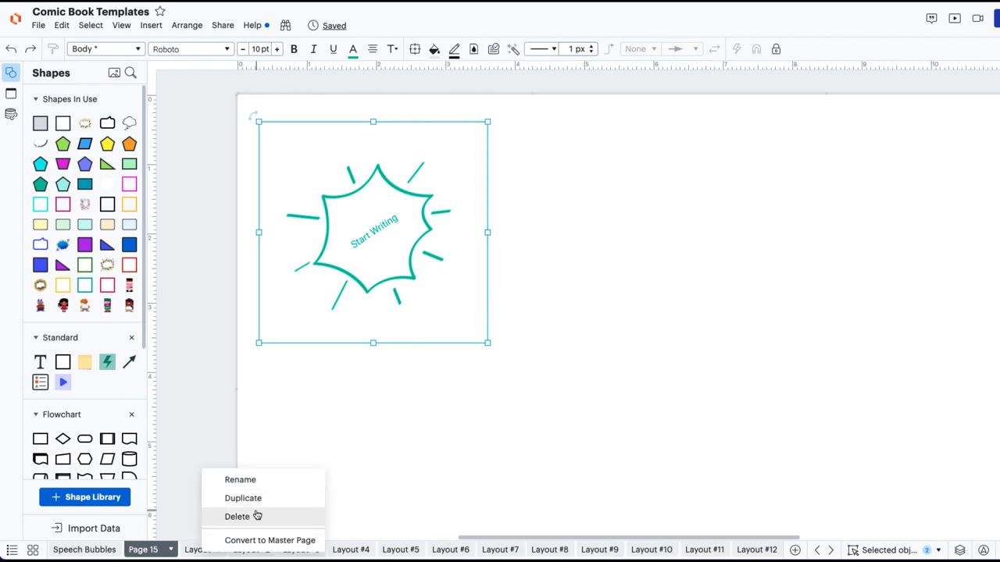
pyautogui.moveTo(257, 516)
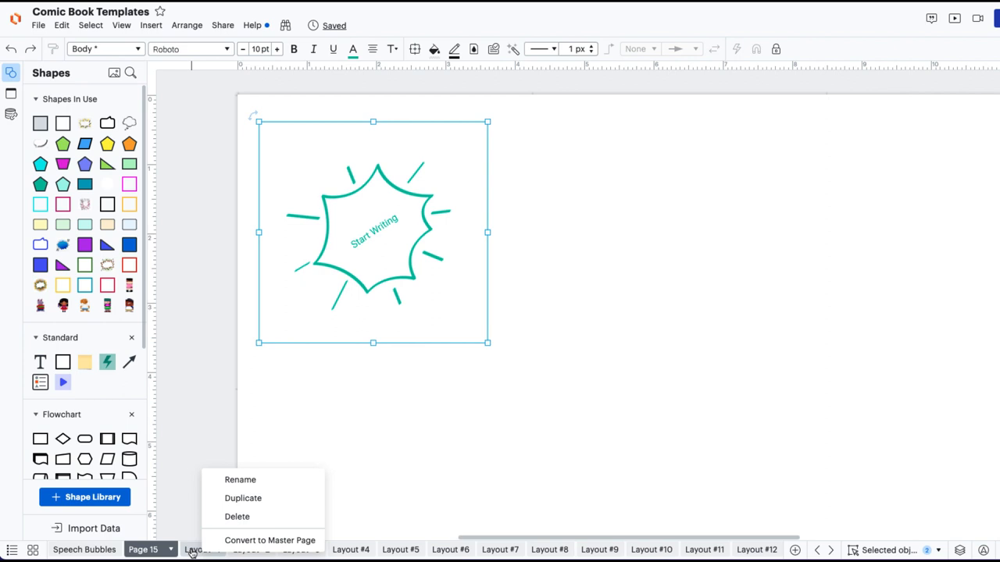
pyautogui.click(191, 549)
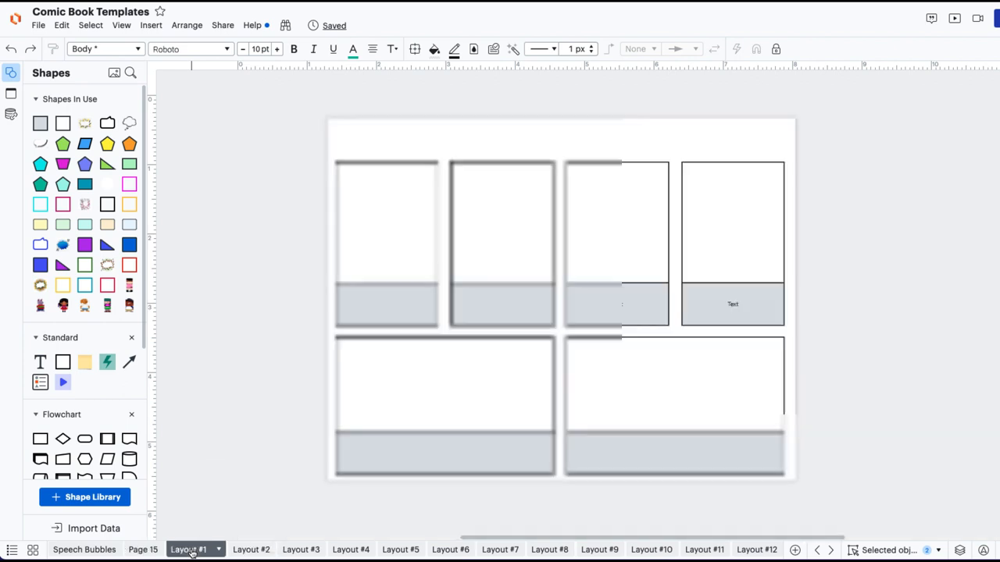
pyautogui.click(441, 549)
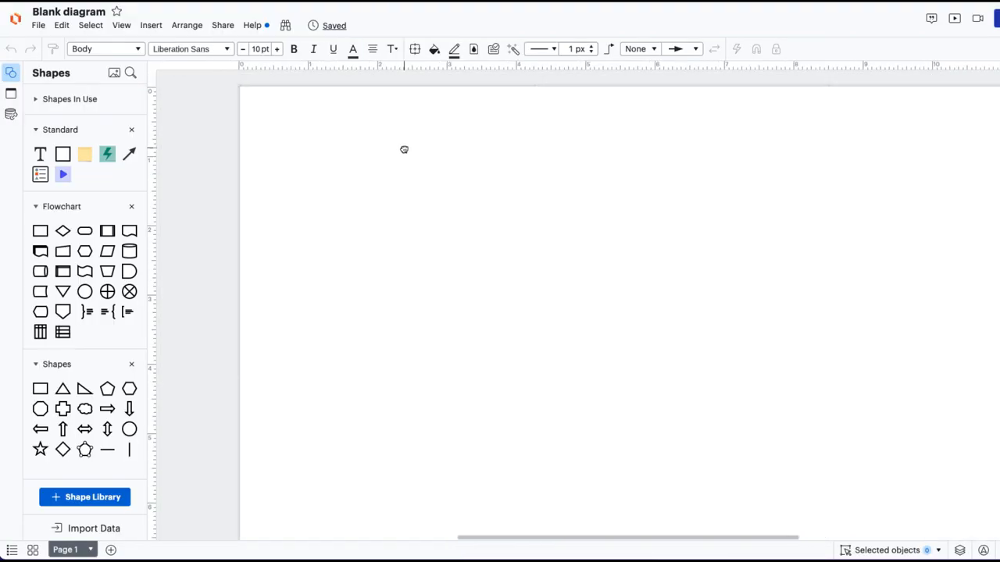
pyautogui.moveTo(405, 152)
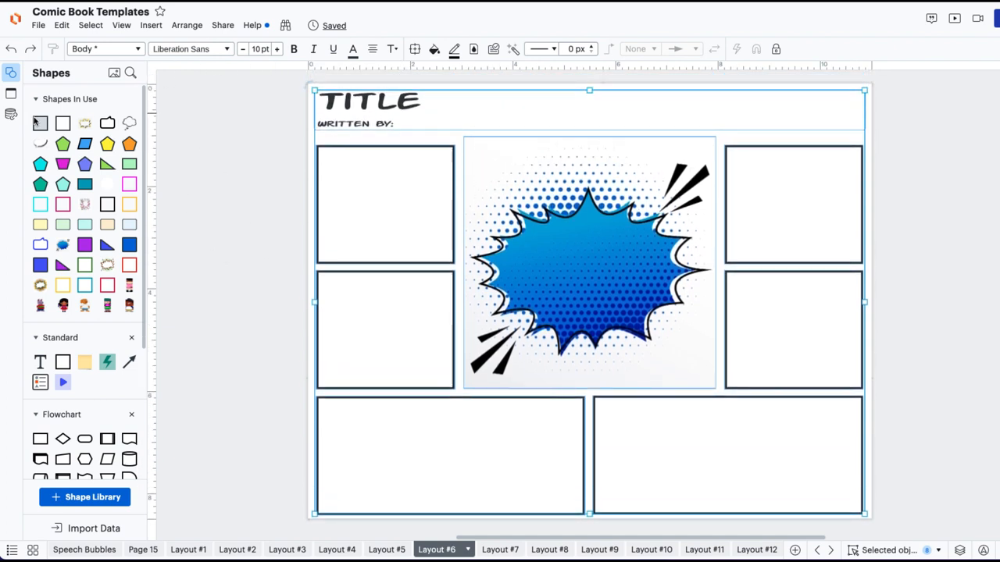
pyautogui.moveTo(111, 163)
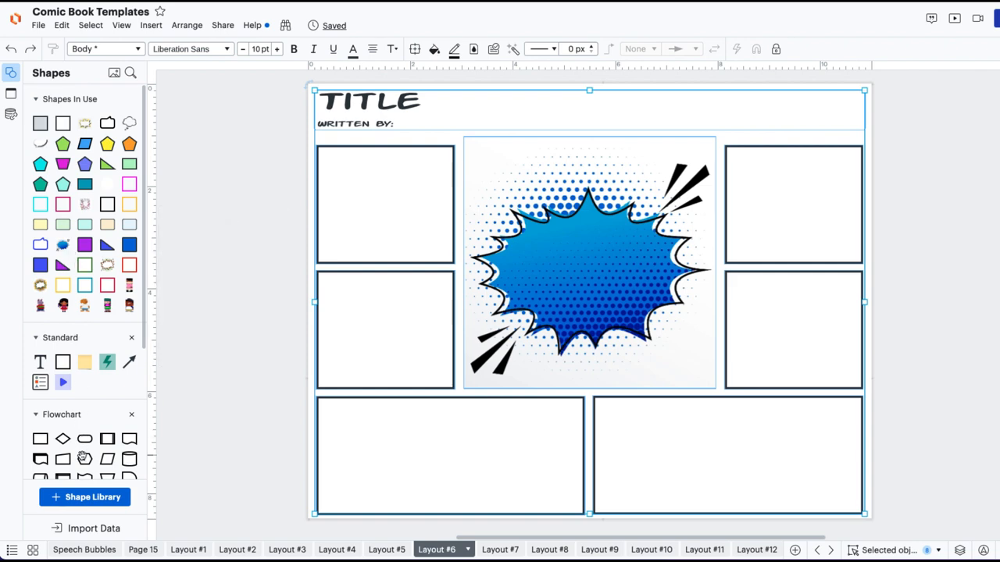
pyautogui.moveTo(84, 265)
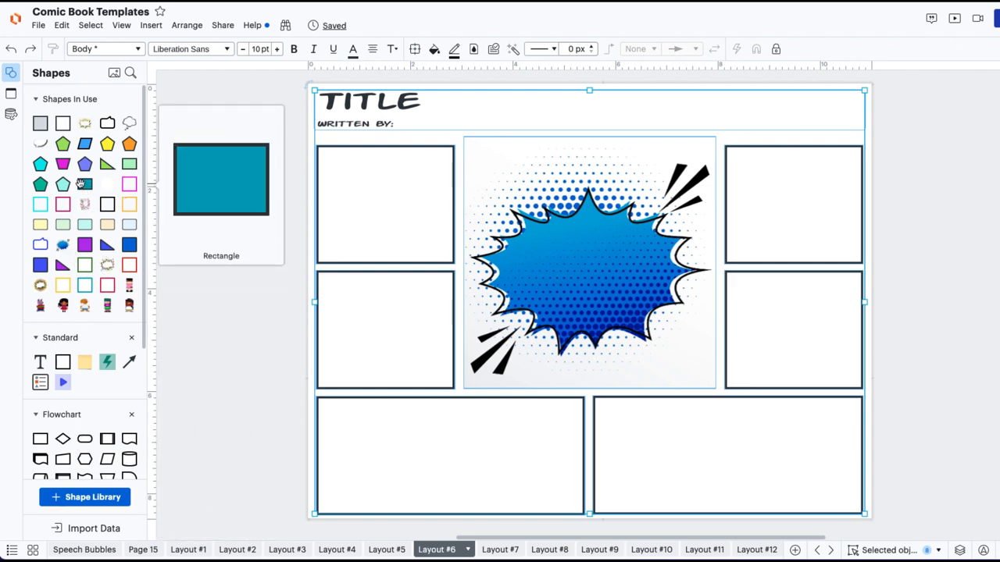
pyautogui.moveTo(39, 183)
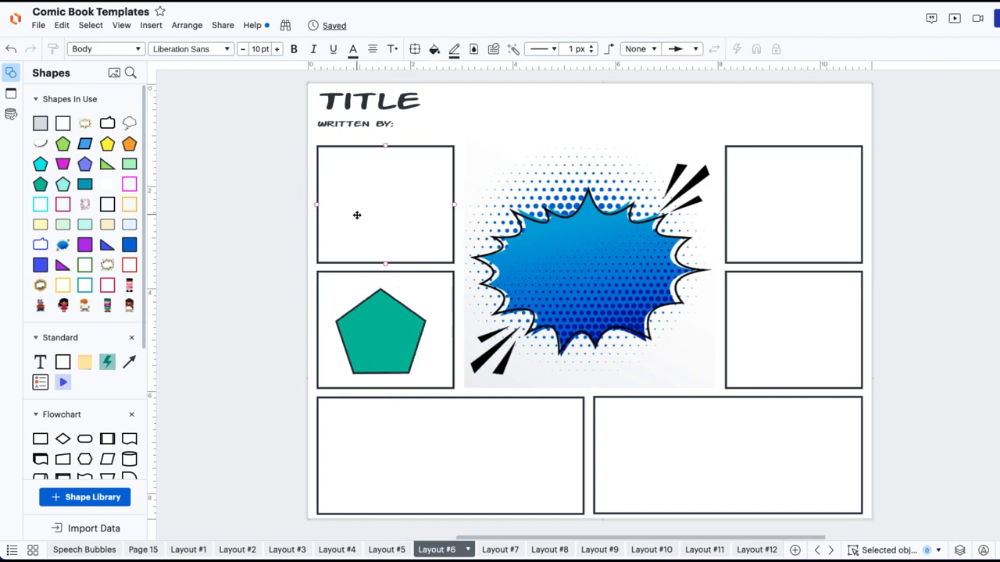
# Type 'write directly in' inside the top-left panel of Layout #6.
pyautogui.click(357, 215)
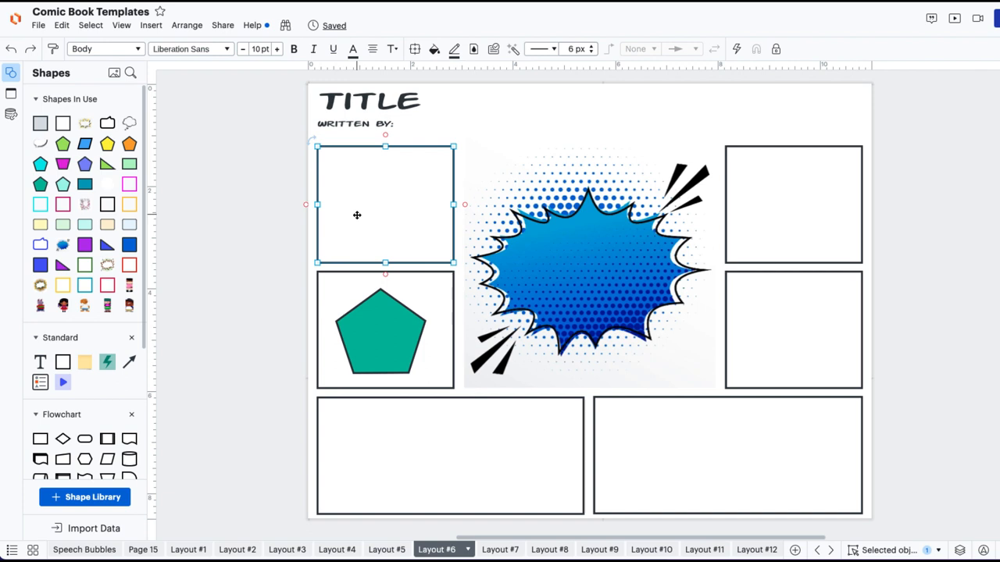
pyautogui.write('write directly inside of any shape')
pyautogui.click(380, 331)
pyautogui.write('Here too!')
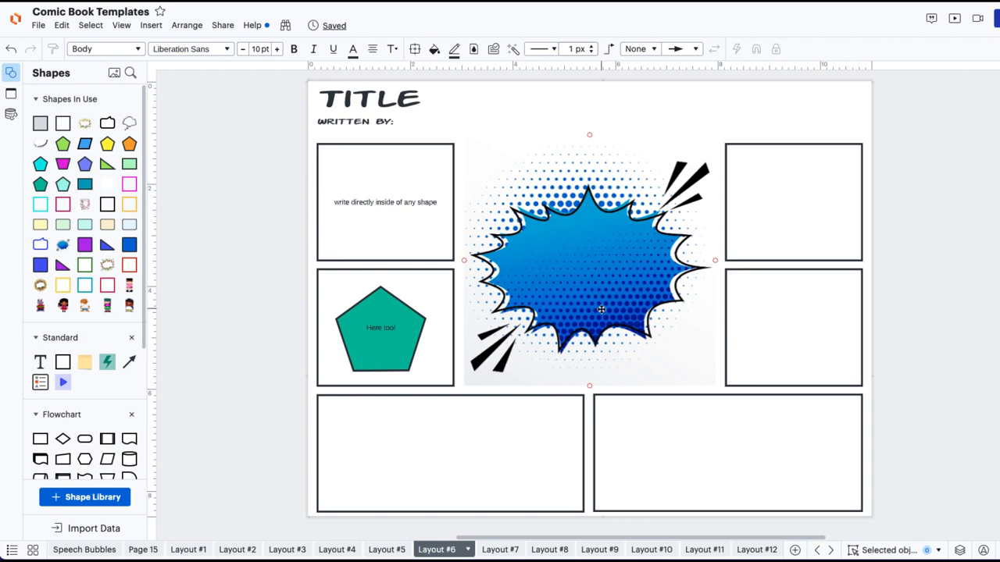
pyautogui.moveTo(39, 360)
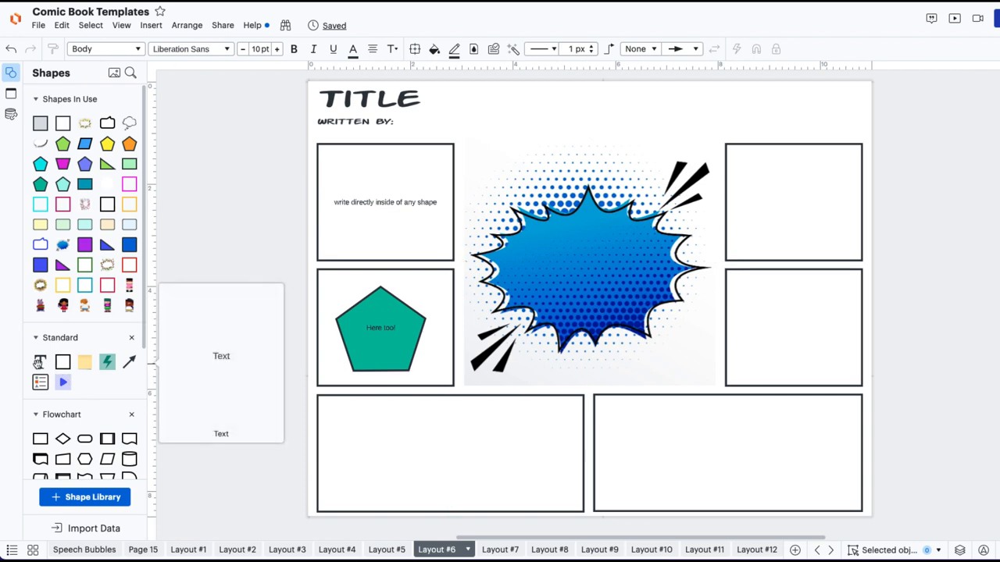
# Place a text box on the centre panel's blue burst graphic.
pyautogui.click(562, 250)
pyautogui.write('Use a text box!')
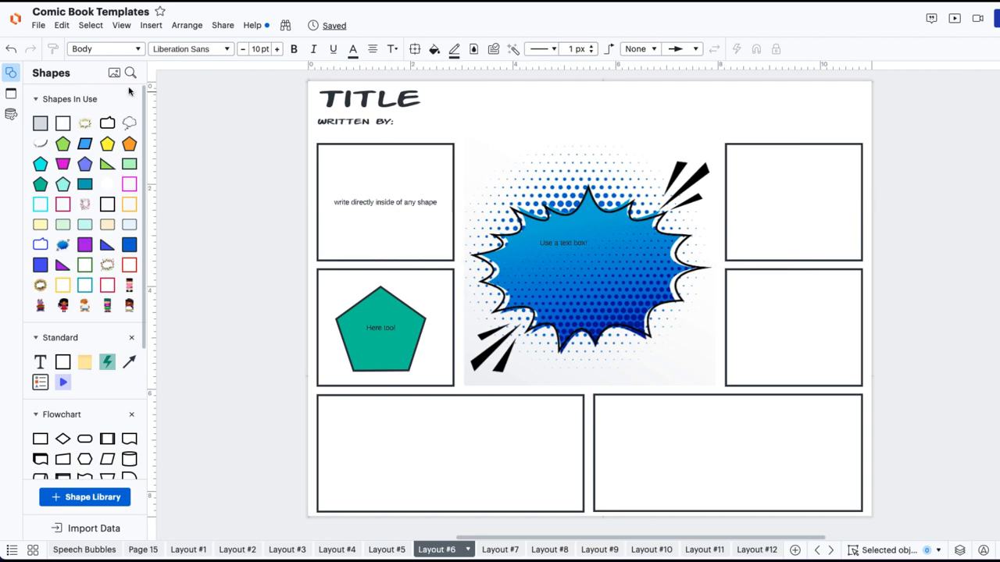
# Search shapes for 'cartoon cat' and show the image results.
pyautogui.click(132, 72)
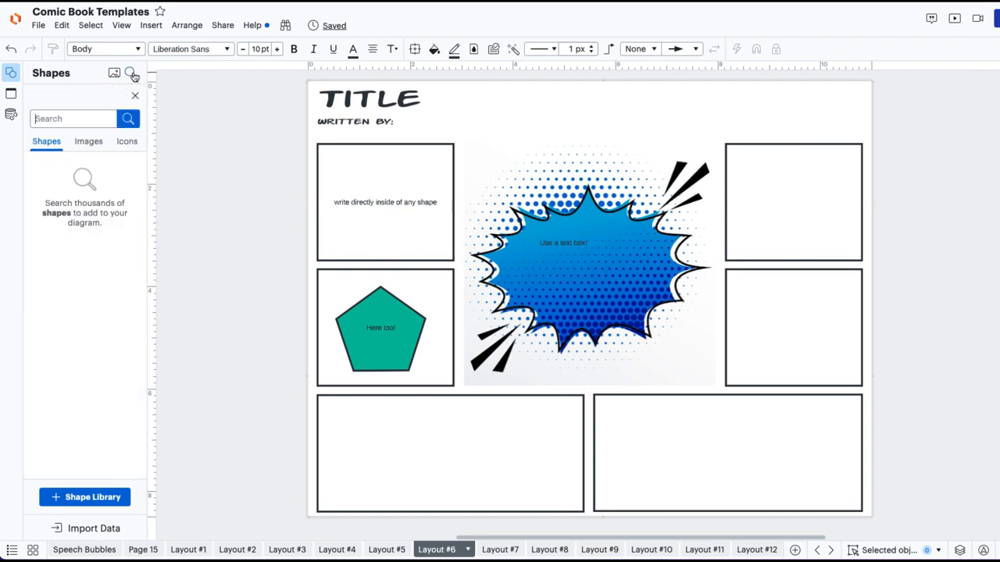
pyautogui.moveTo(88, 142)
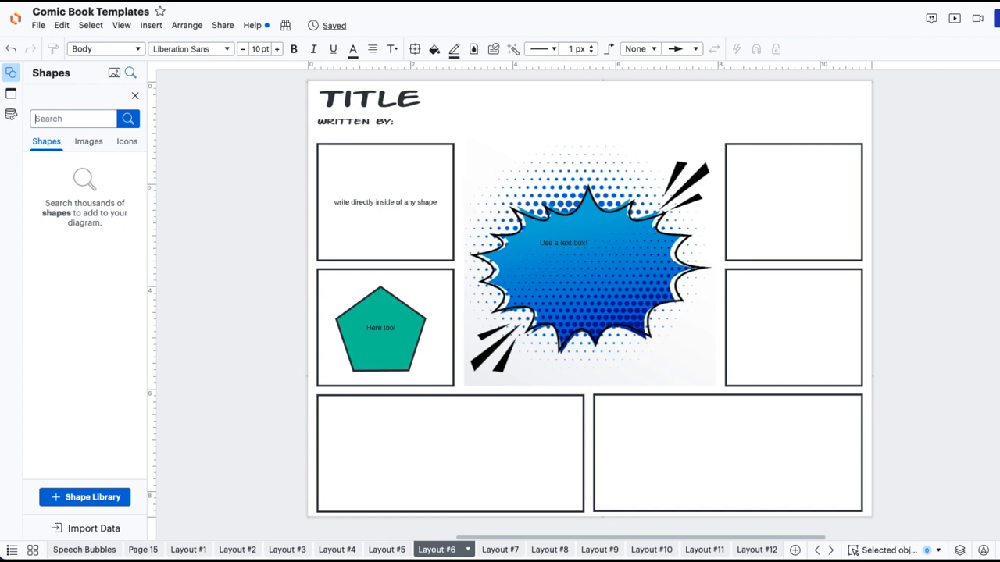
pyautogui.write('cartoon cat')
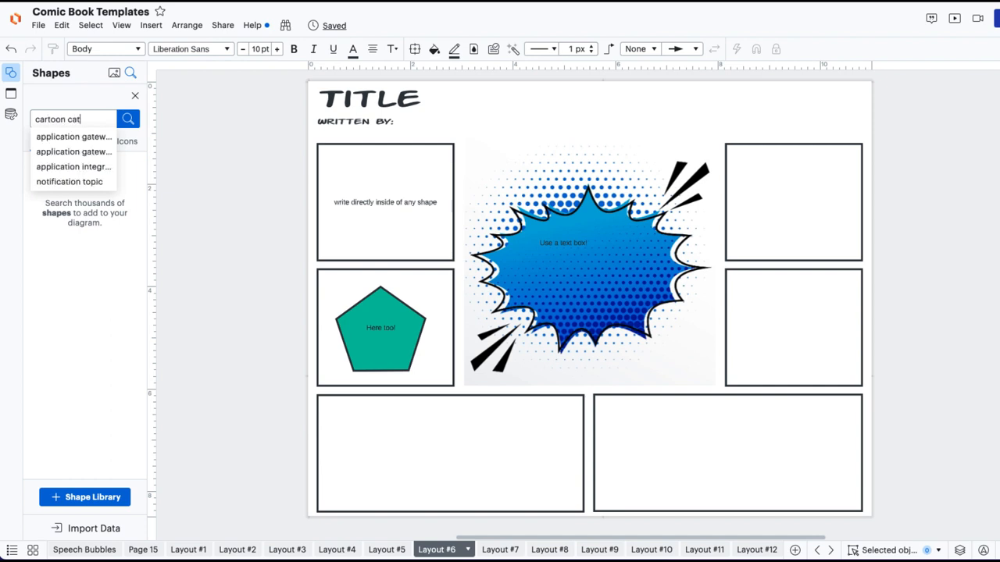
pyautogui.click(46, 142)
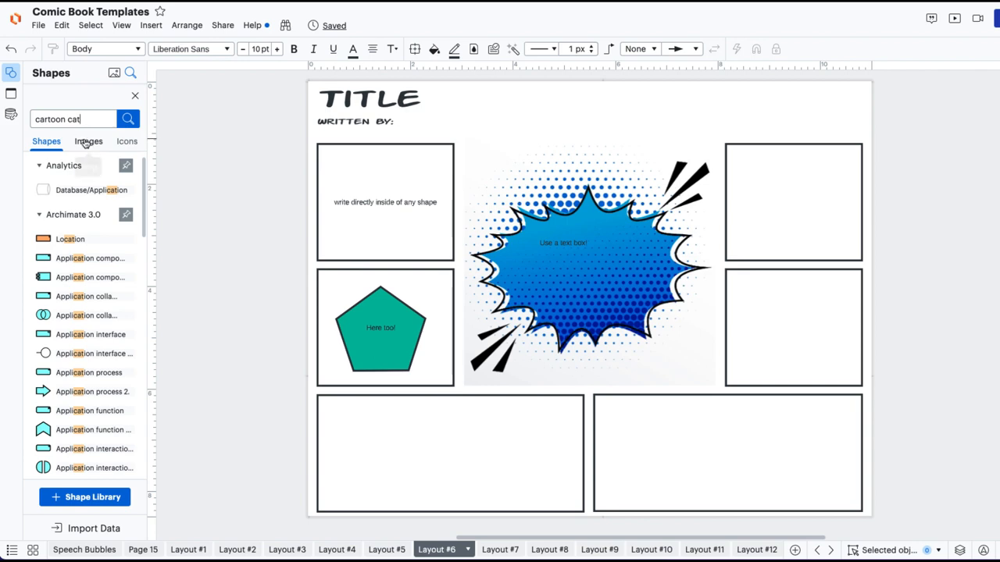
pyautogui.click(89, 141)
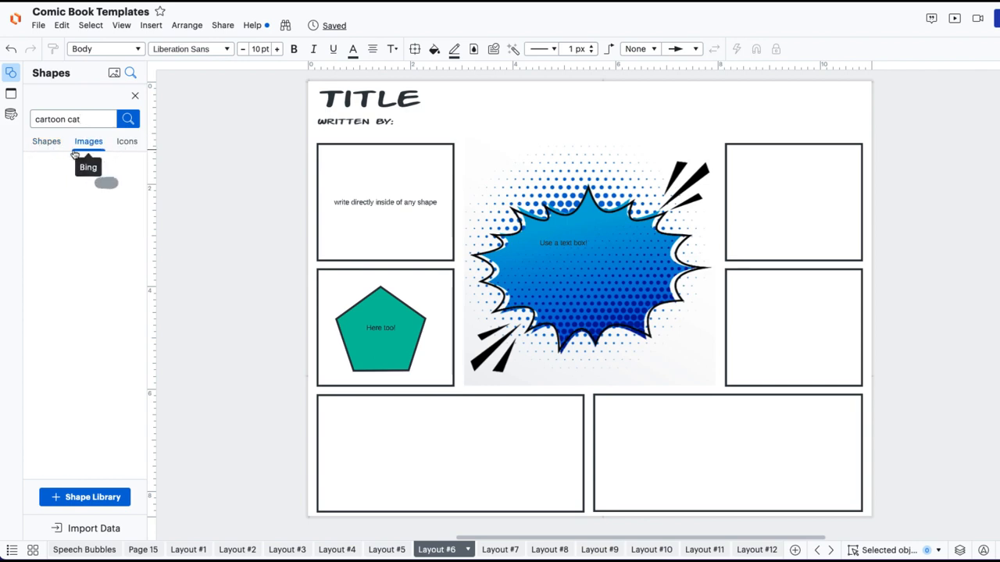
pyautogui.click(127, 118)
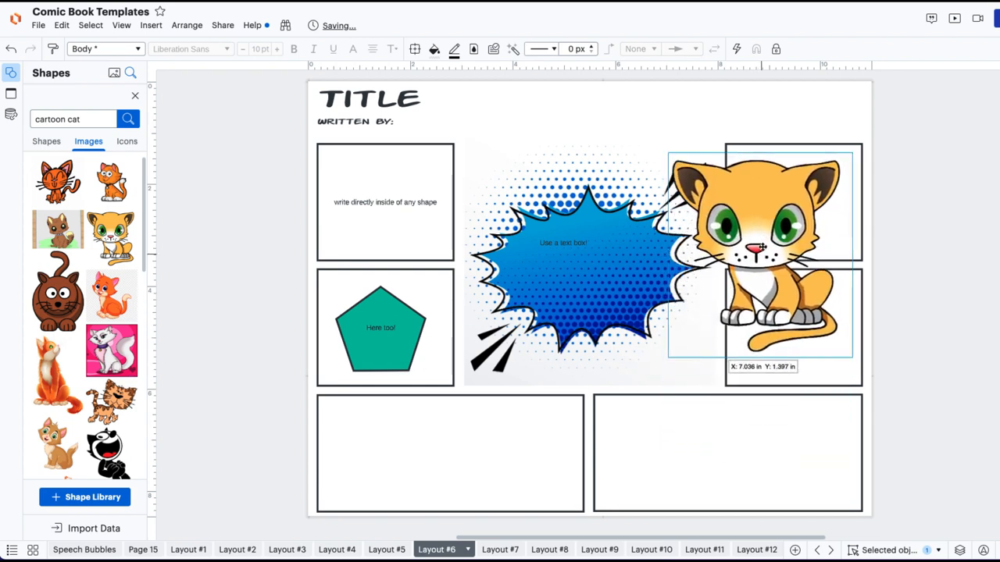
# Drop a cartoon cat, shrink it into the top-right panel, and add an orange cat bottom-right.
pyautogui.moveTo(762, 262); pyautogui.dragTo(740, 391)
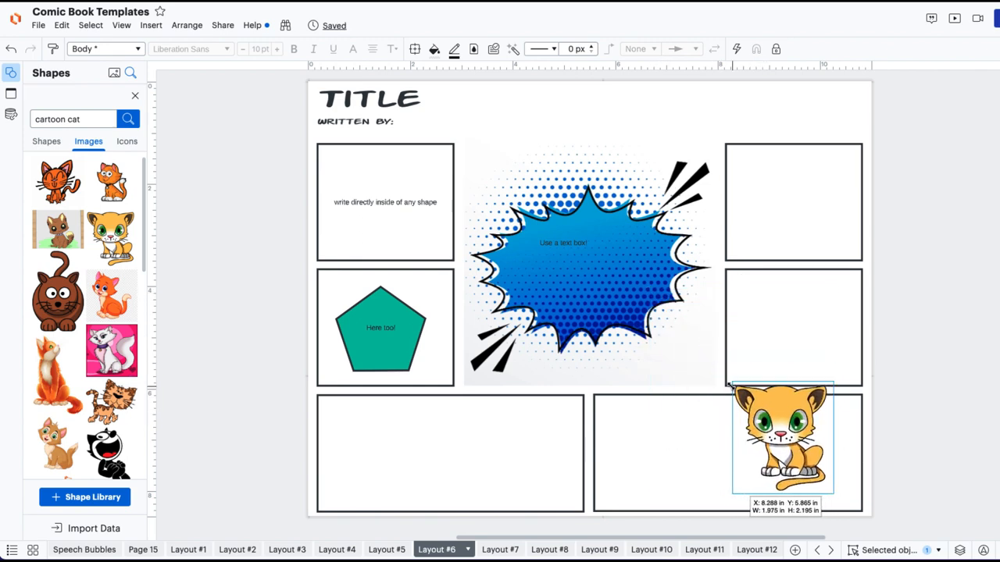
pyautogui.moveTo(781, 437); pyautogui.dragTo(801, 274)
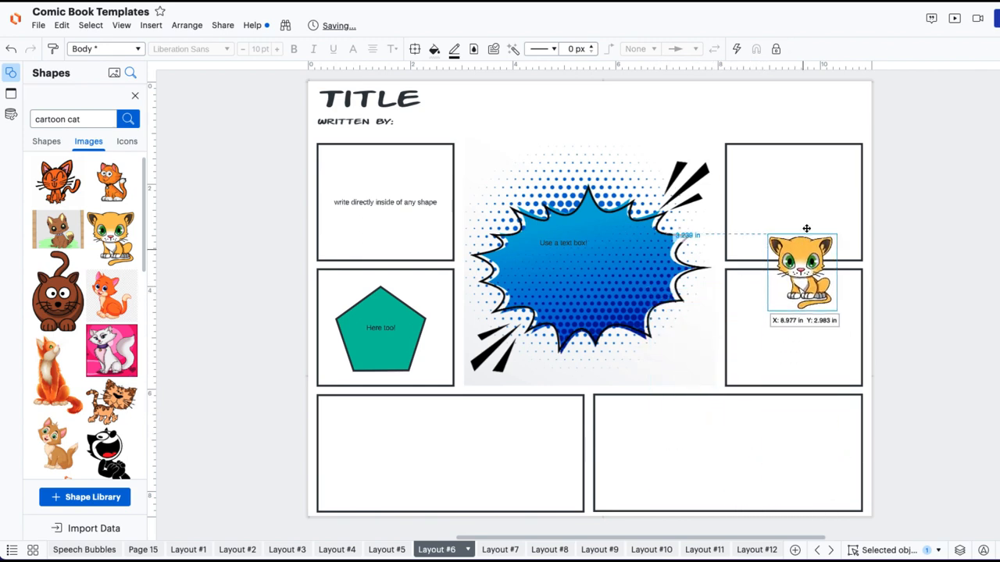
pyautogui.moveTo(801, 273); pyautogui.dragTo(818, 211)
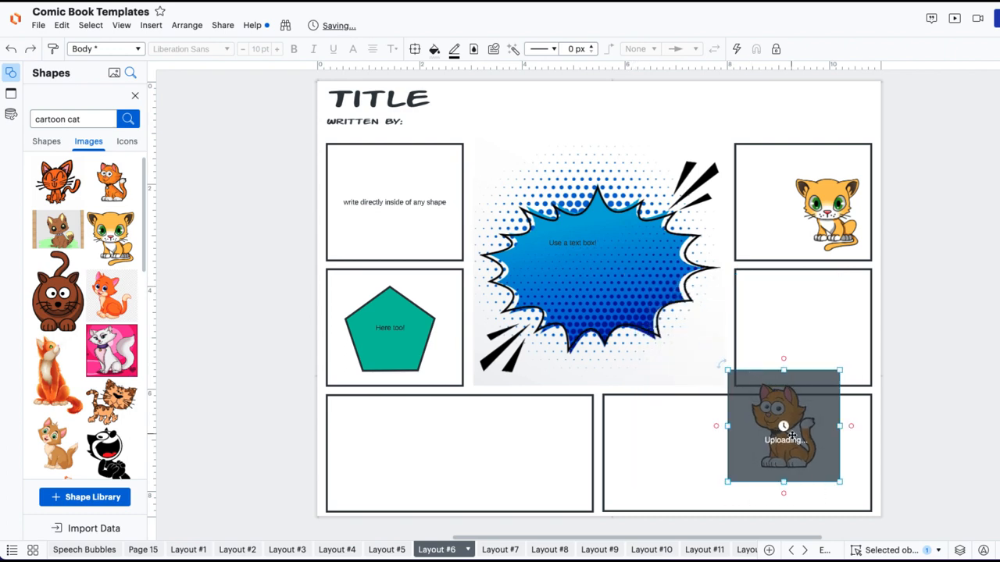
pyautogui.moveTo(784, 426); pyautogui.dragTo(809, 453)
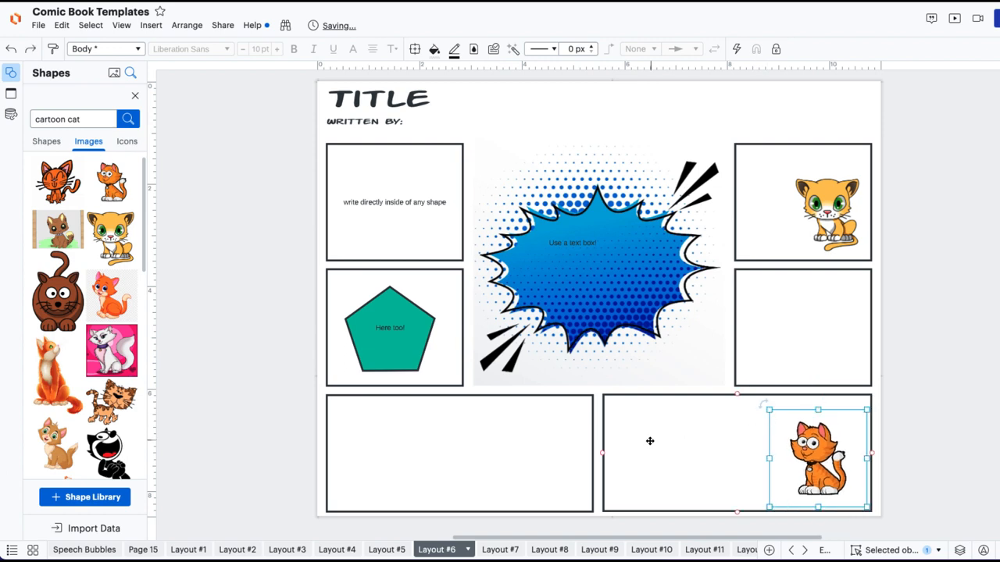
# Type the caption "Add the text" in the bottom-right panel beside the orange cat.
pyautogui.doubleClick(658, 443)
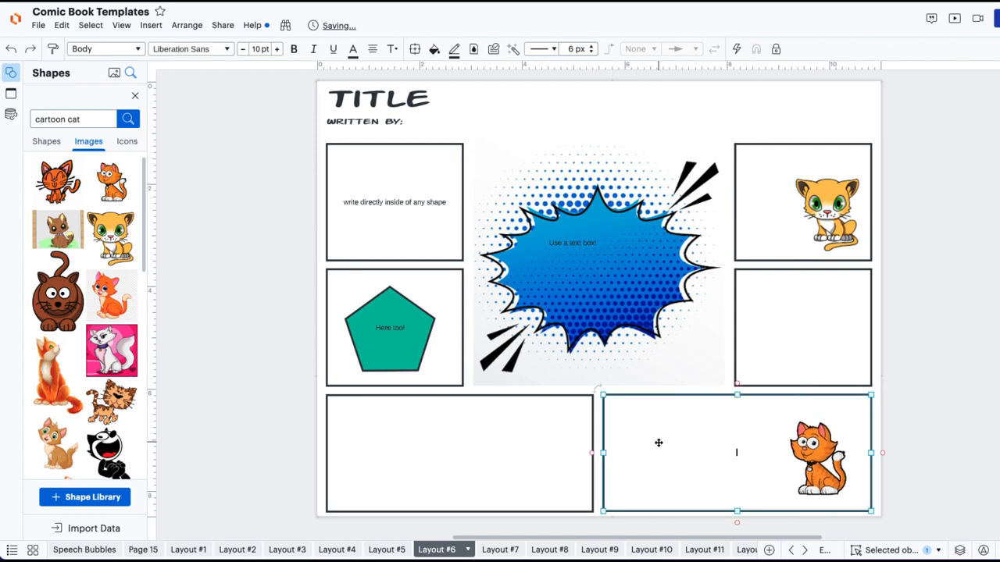
pyautogui.write('Add the')
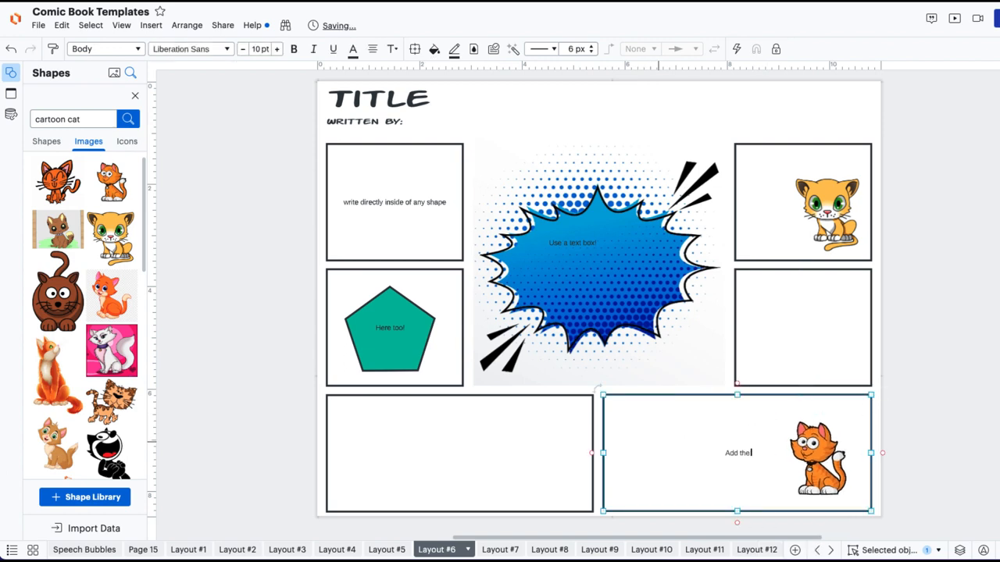
pyautogui.write('text')
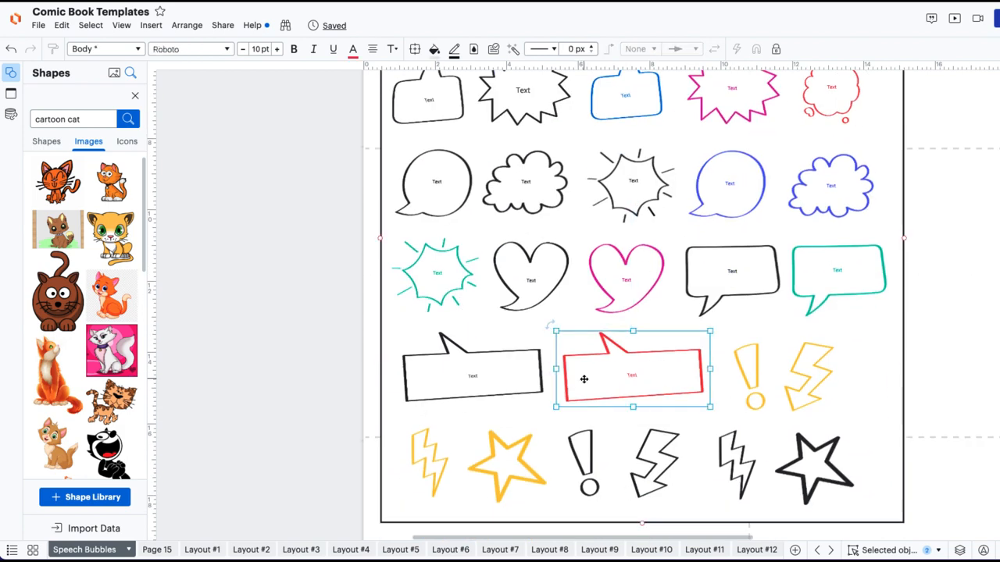
# Add a red speech bubble reading "Hi there, I'm Sam!" beside the top-right cat on Layout #6.
pyautogui.click(430, 550)
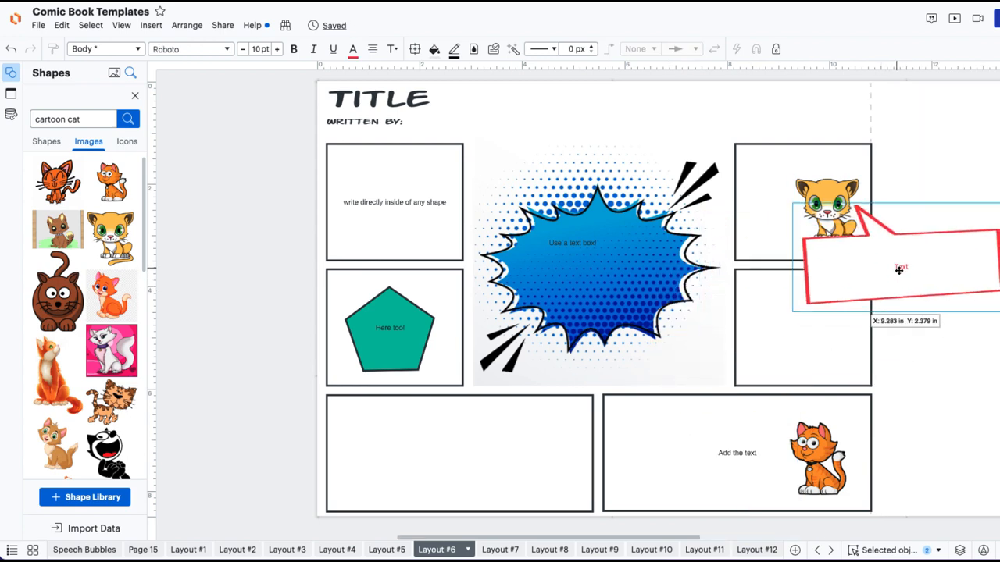
pyautogui.write("Hi there, I'm Sam!")
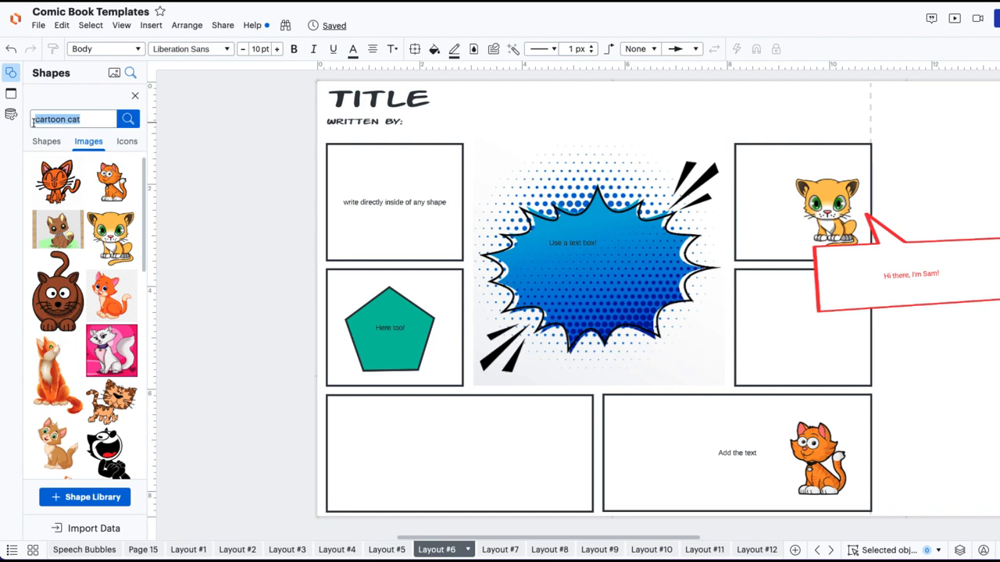
pyautogui.write('spee')
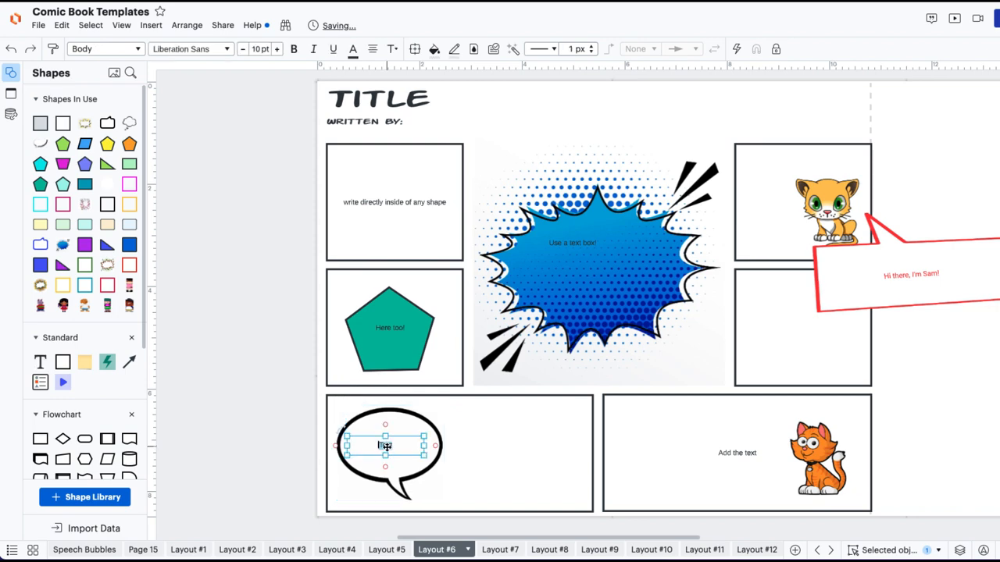
# Type "Add to an image speech bubble." into the bottom-left oval speech bubble.
pyautogui.write('Add')
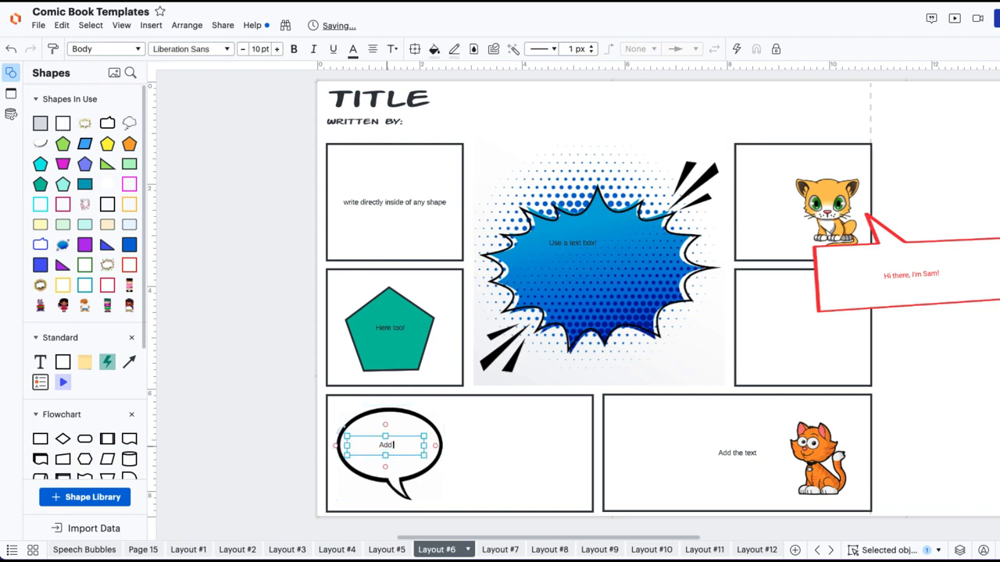
pyautogui.write('to an image speech bubble.')
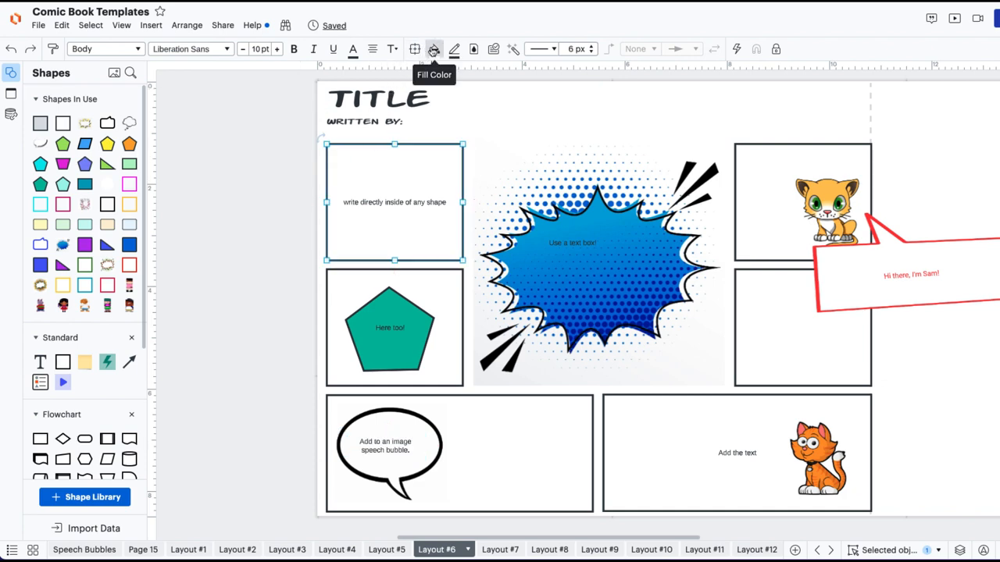
# Give the top-left panel a light pink fill and a blue outline.
pyautogui.click(436, 49)
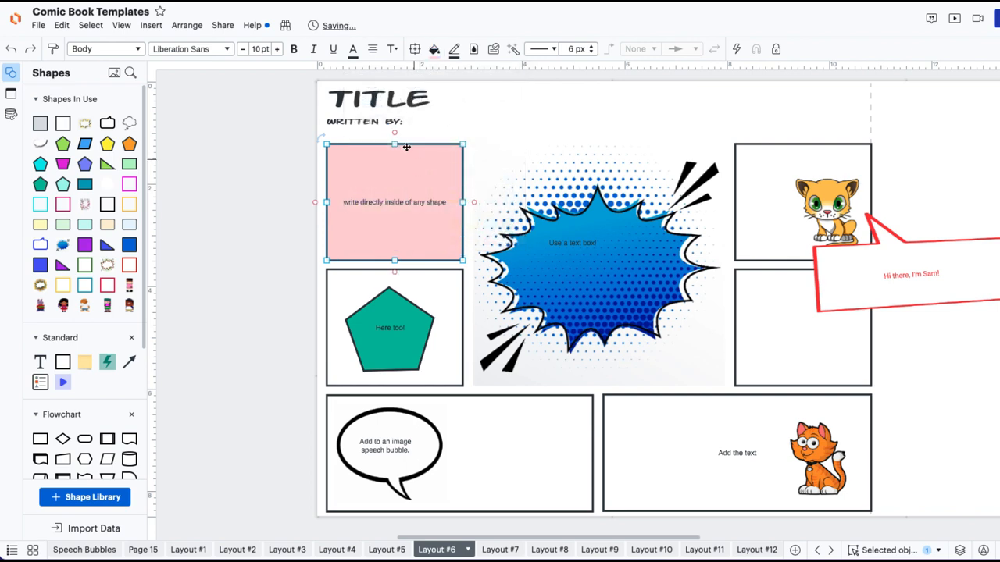
pyautogui.click(454, 49)
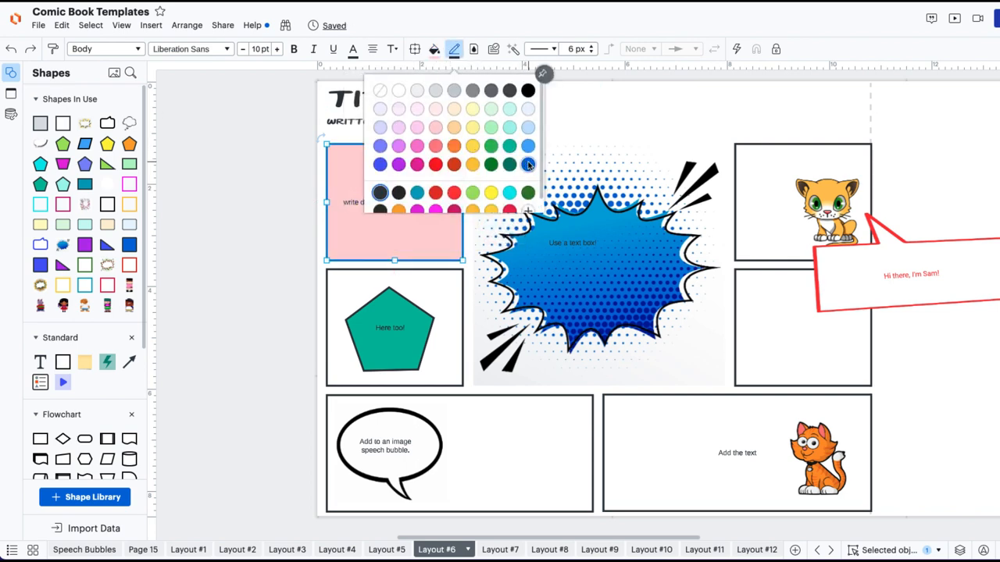
pyautogui.click(552, 49)
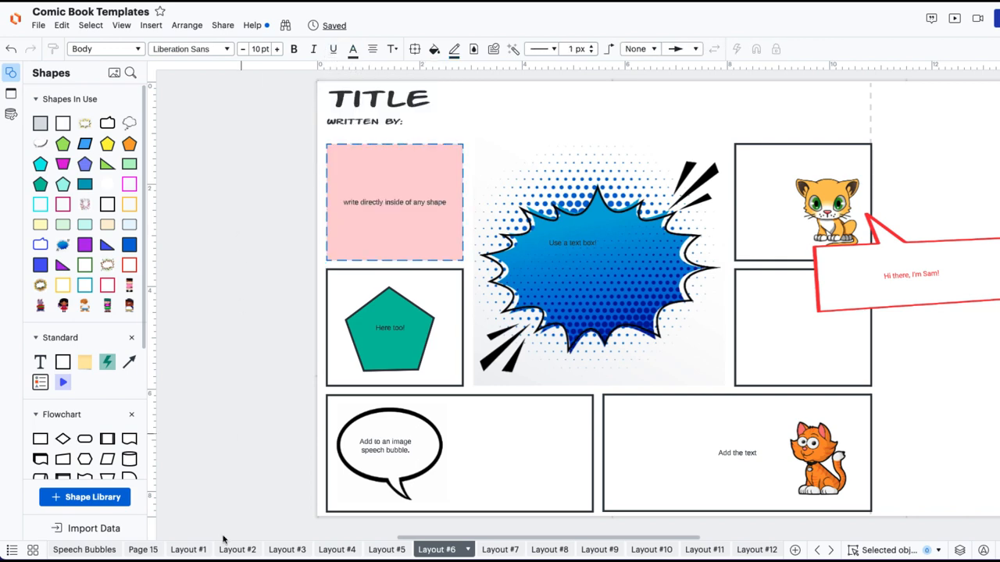
# Switch to the blank seven-panel Layout #2 page and browse the export options.
pyautogui.click(139, 550)
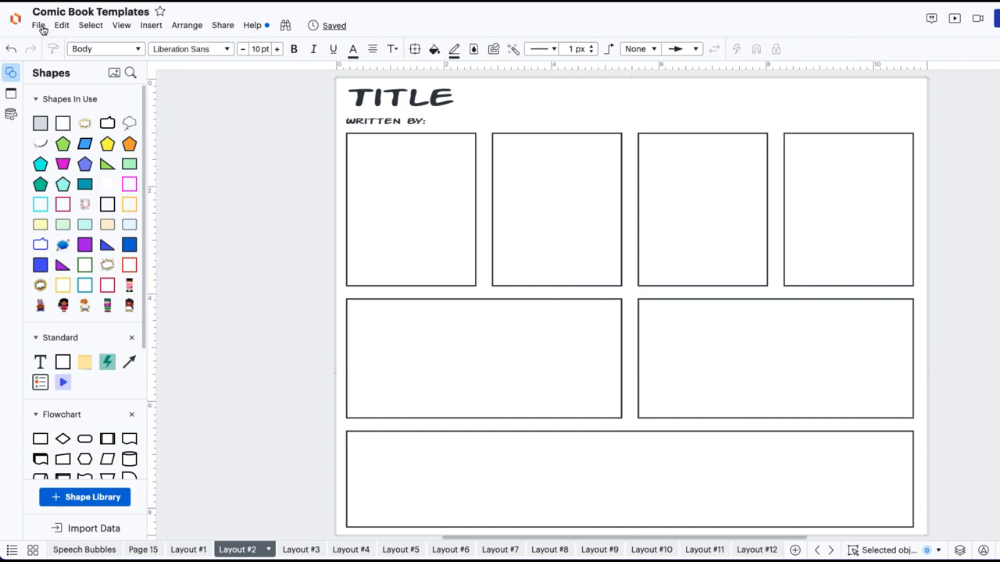
pyautogui.click(40, 24)
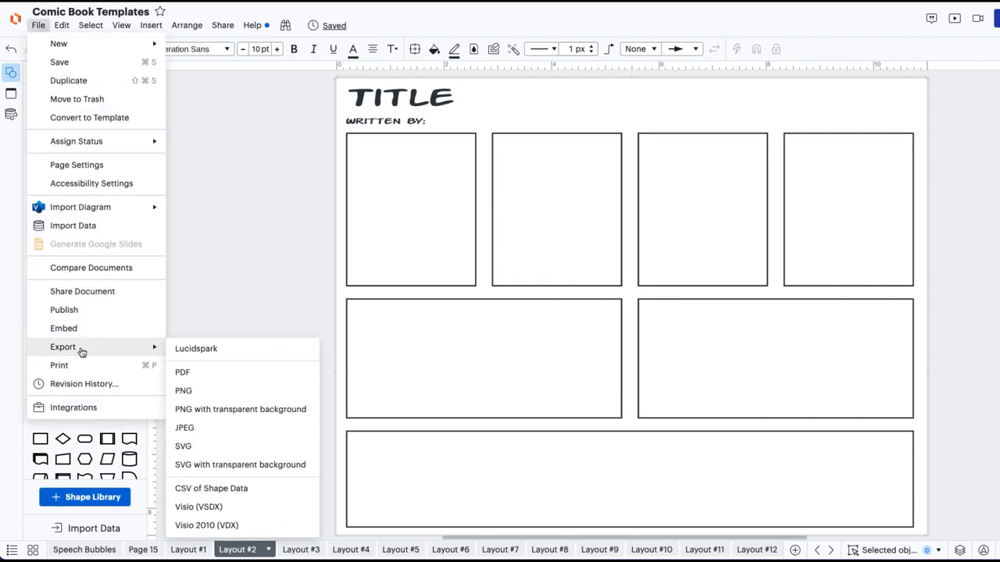
pyautogui.moveTo(187, 381)
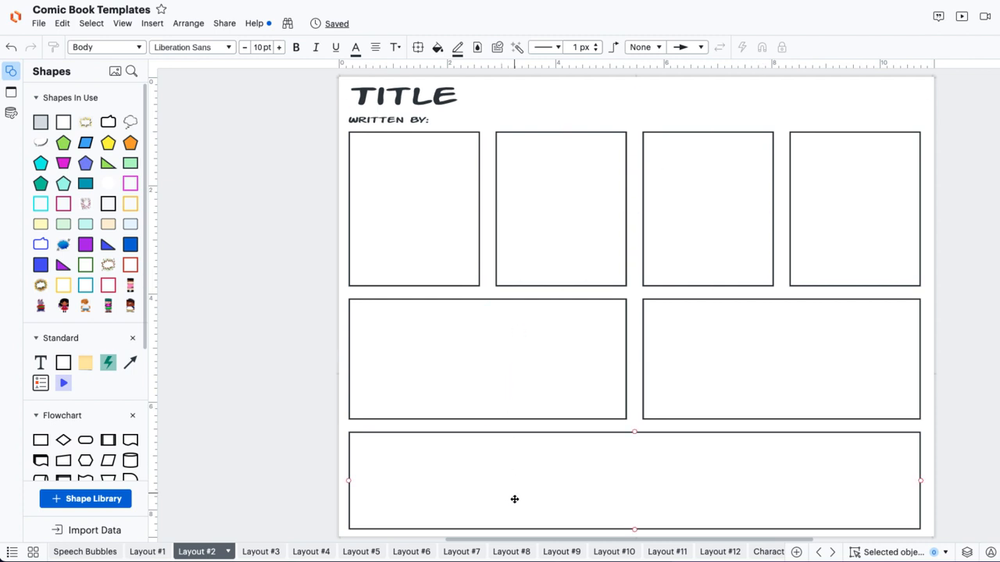
# Move through Layout #8 to the slanted colourful panels of Layout #9.
pyautogui.click(507, 552)
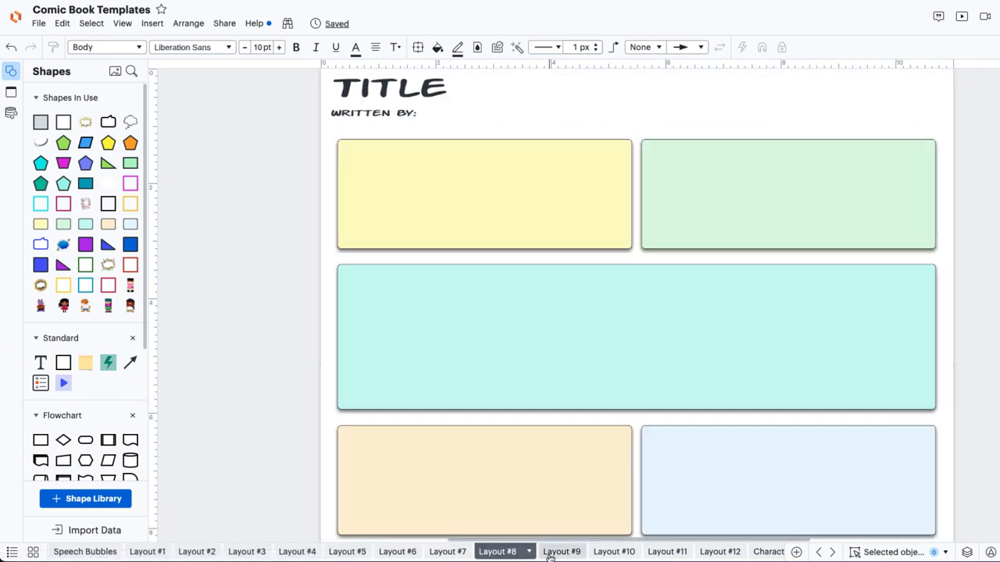
pyautogui.click(567, 551)
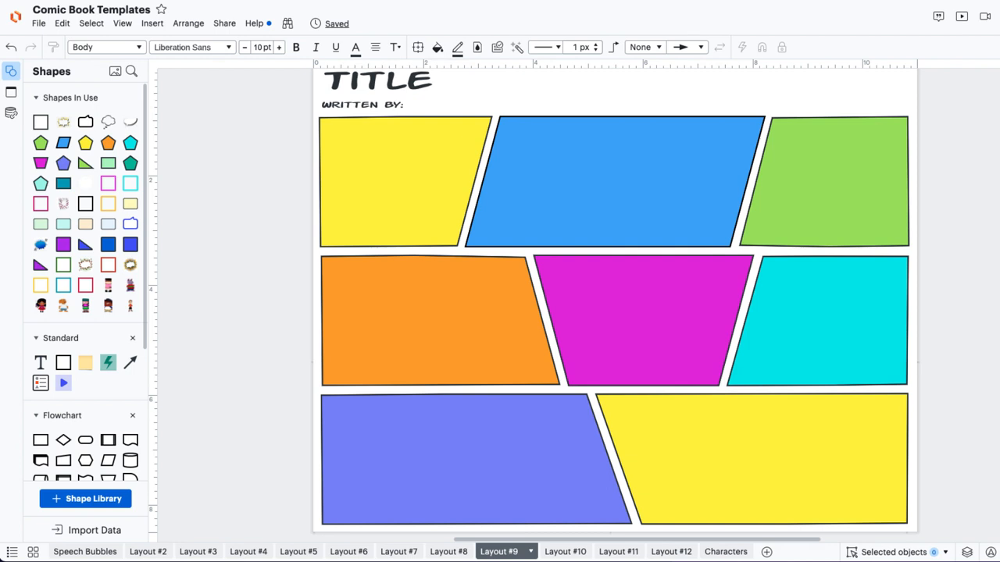
pyautogui.moveTo(786, 298)
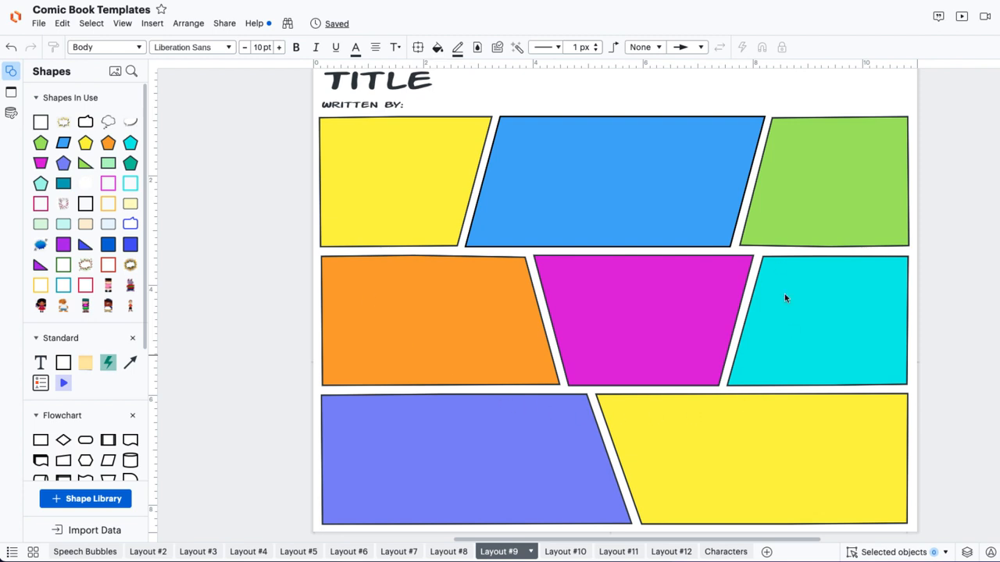
pyautogui.moveTo(394, 159)
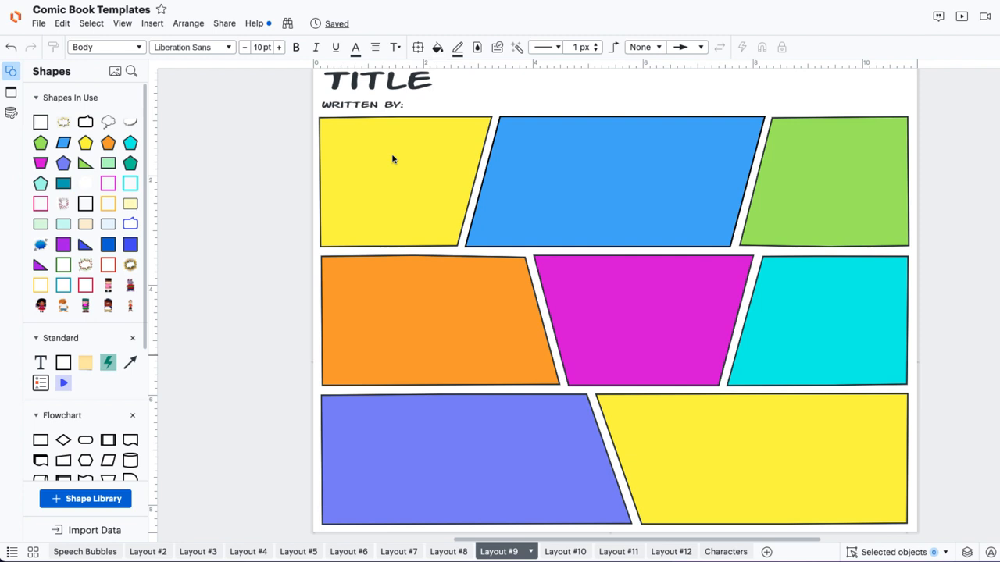
# Label the yellow panel "Setting and Character introduction" and the blue panel "First incident".
pyautogui.click(393, 157)
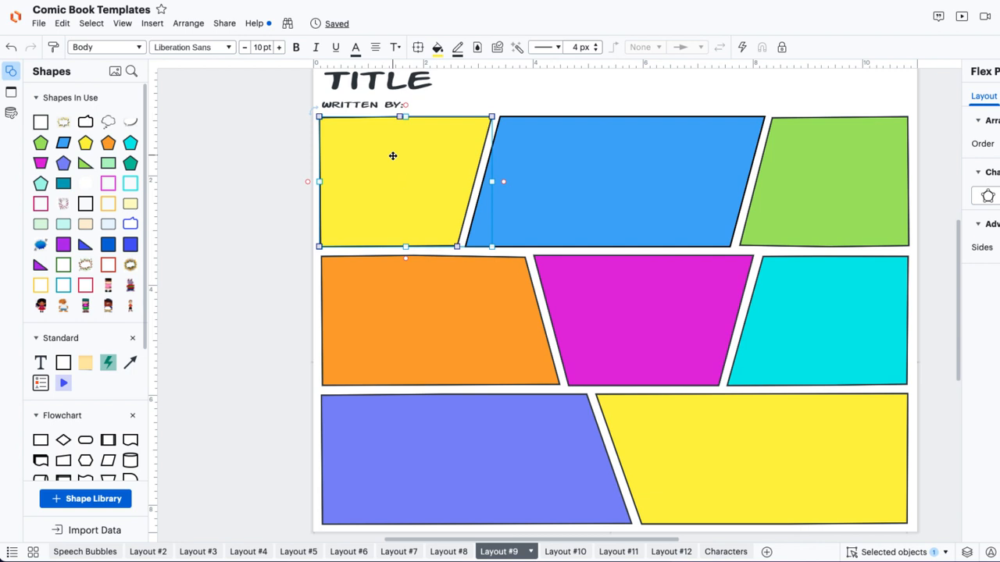
pyautogui.write('Setting and Character')
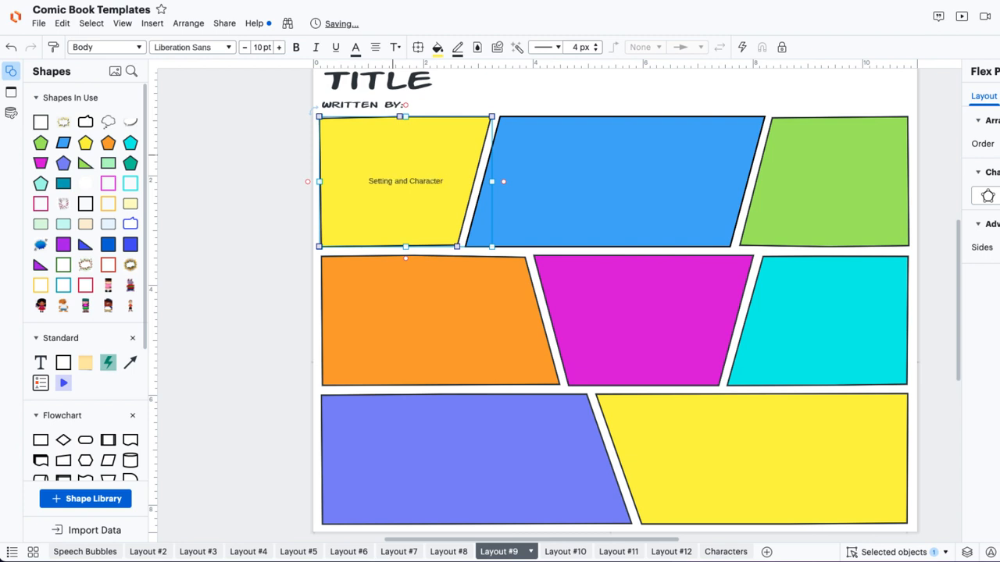
pyautogui.write('introduction')
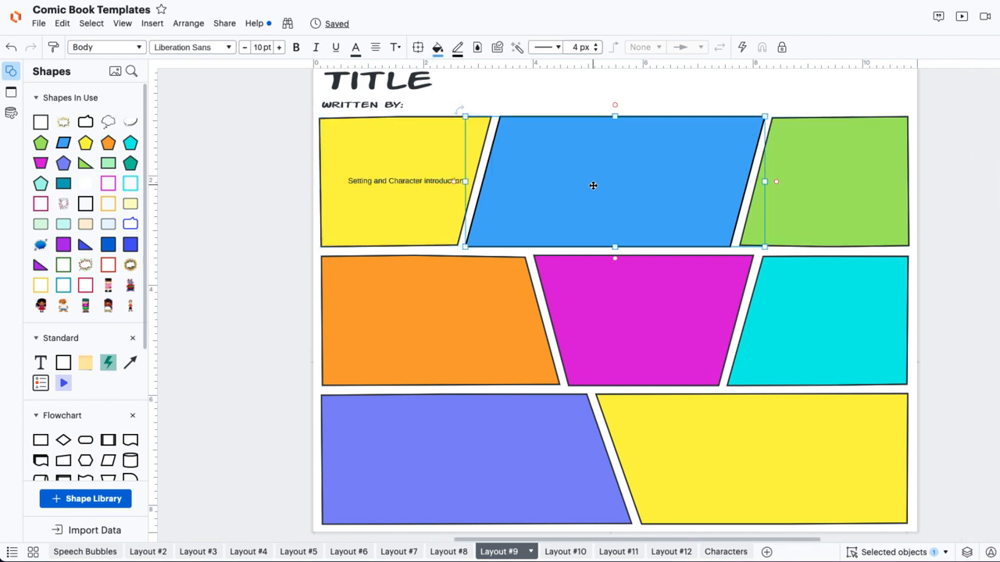
pyautogui.write('First')
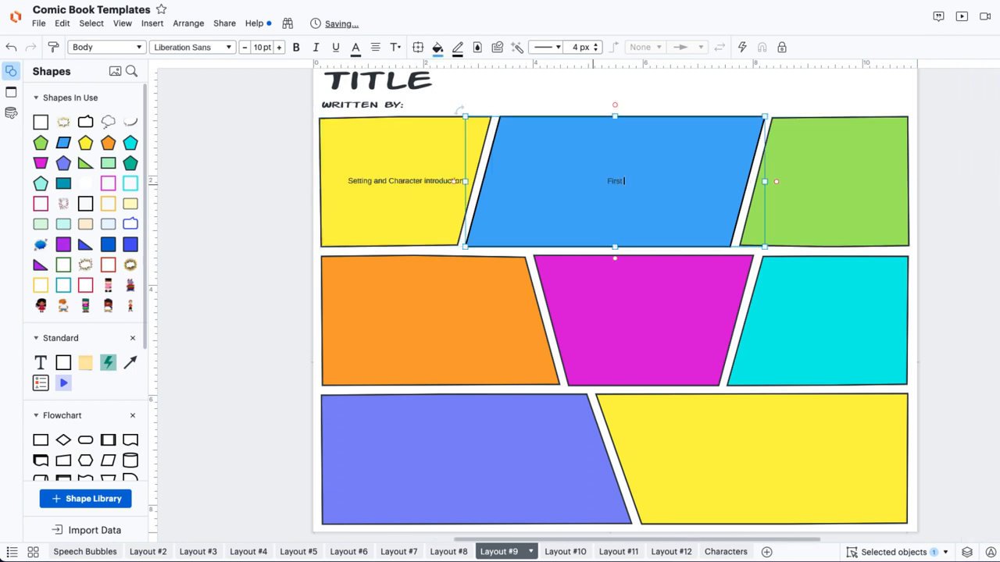
pyautogui.write('incident')
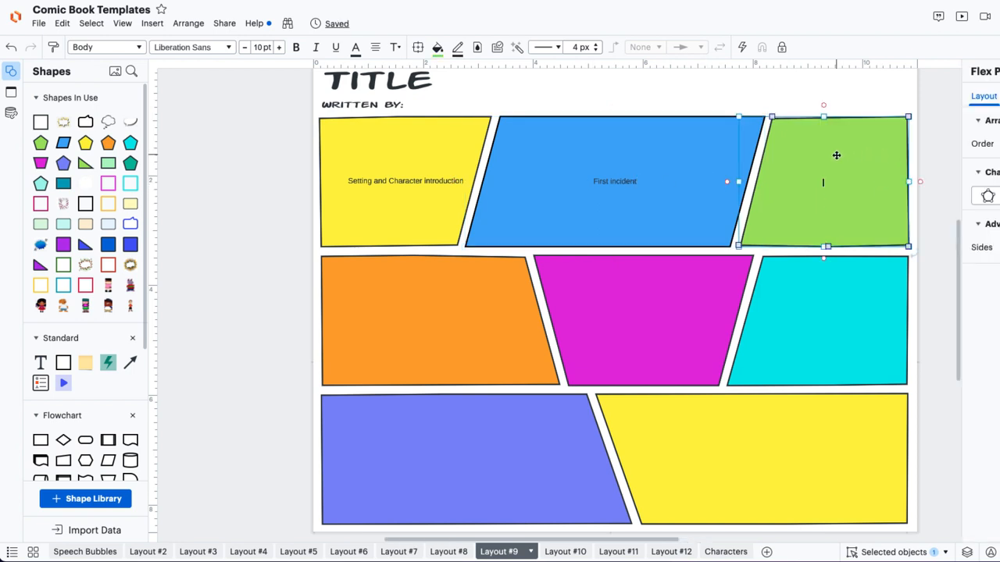
pyautogui.moveTo(857, 186)
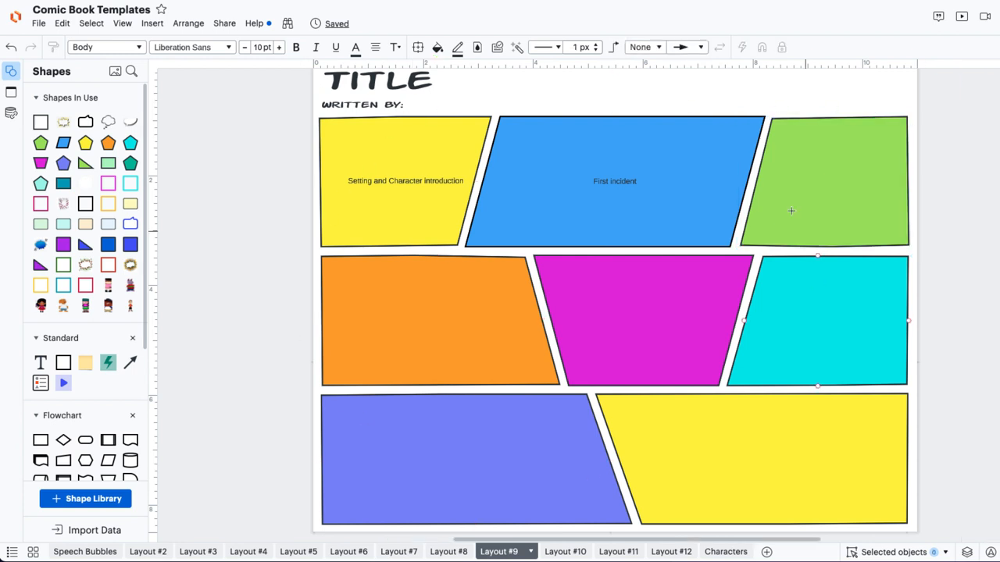
# Lock the size and position of the selected Layout #9 panels and title area.
pyautogui.click(404, 180)
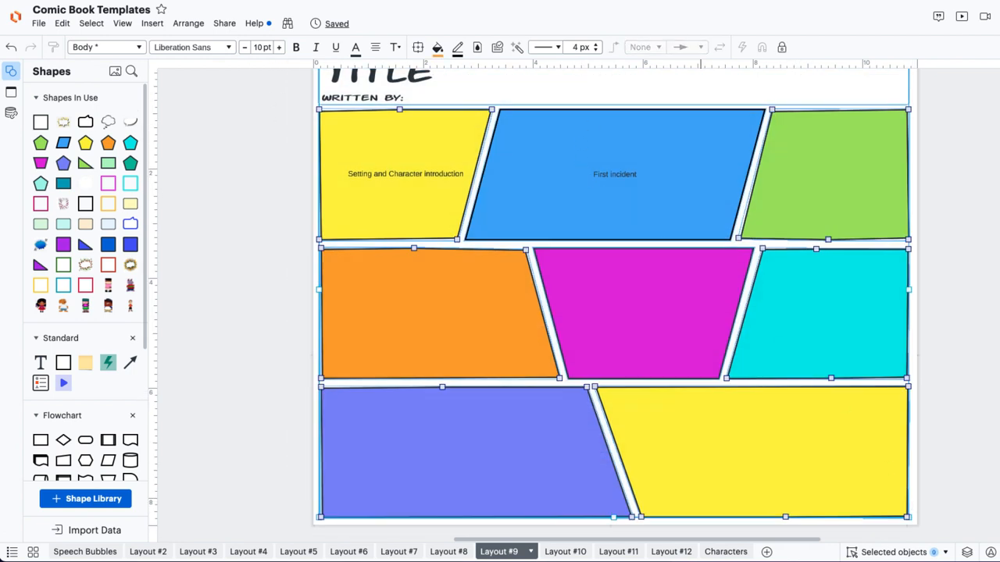
pyautogui.click(782, 47)
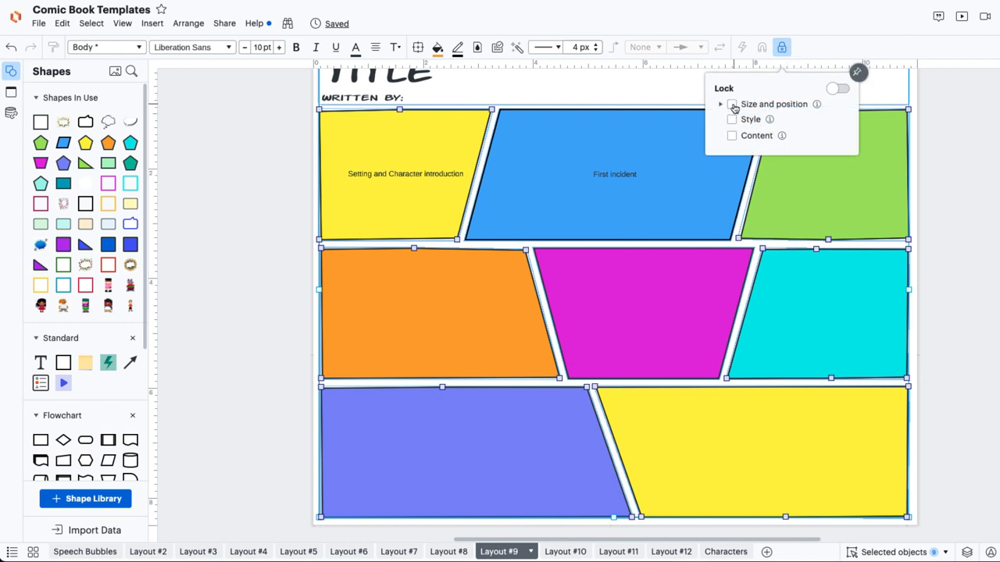
pyautogui.click(732, 104)
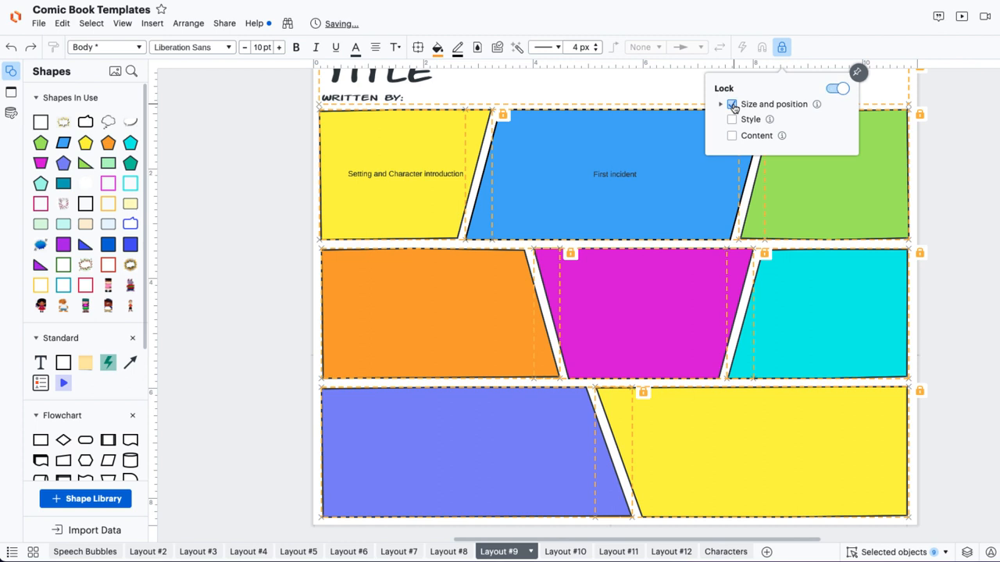
pyautogui.click(731, 103)
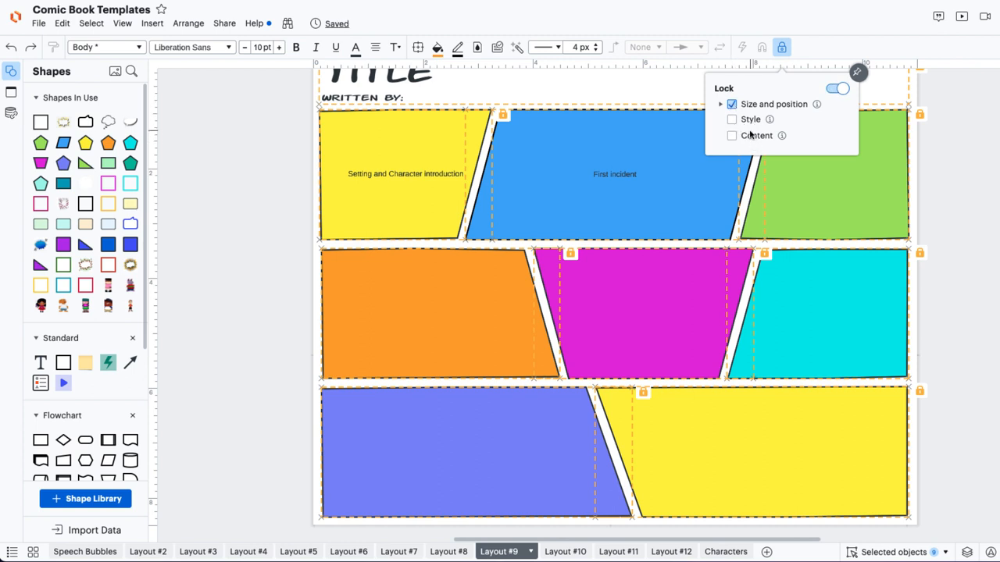
pyautogui.moveTo(750, 135)
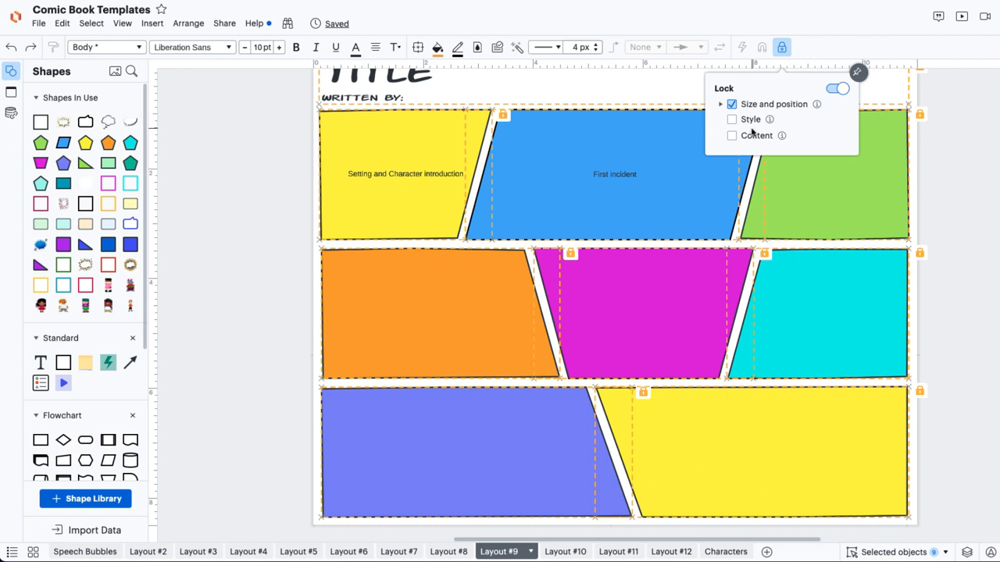